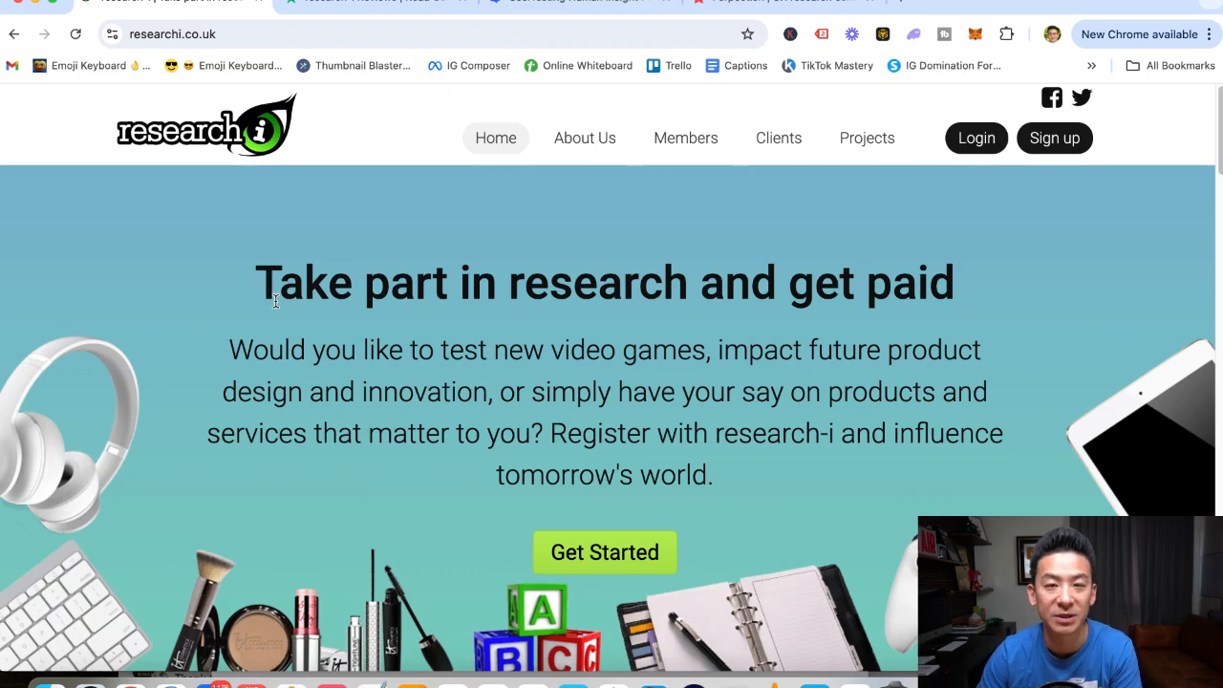
{"action": "mouse_move", "coordinate": [279, 172]}
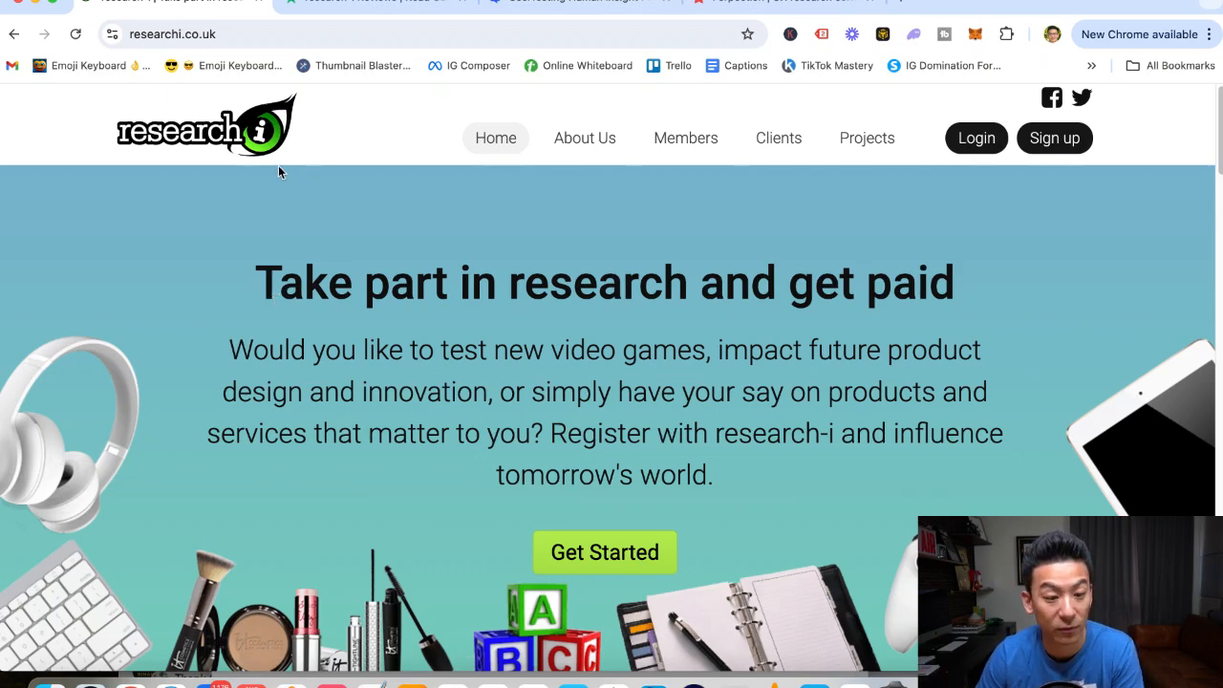
{"action": "mouse_move", "coordinate": [285, 294]}
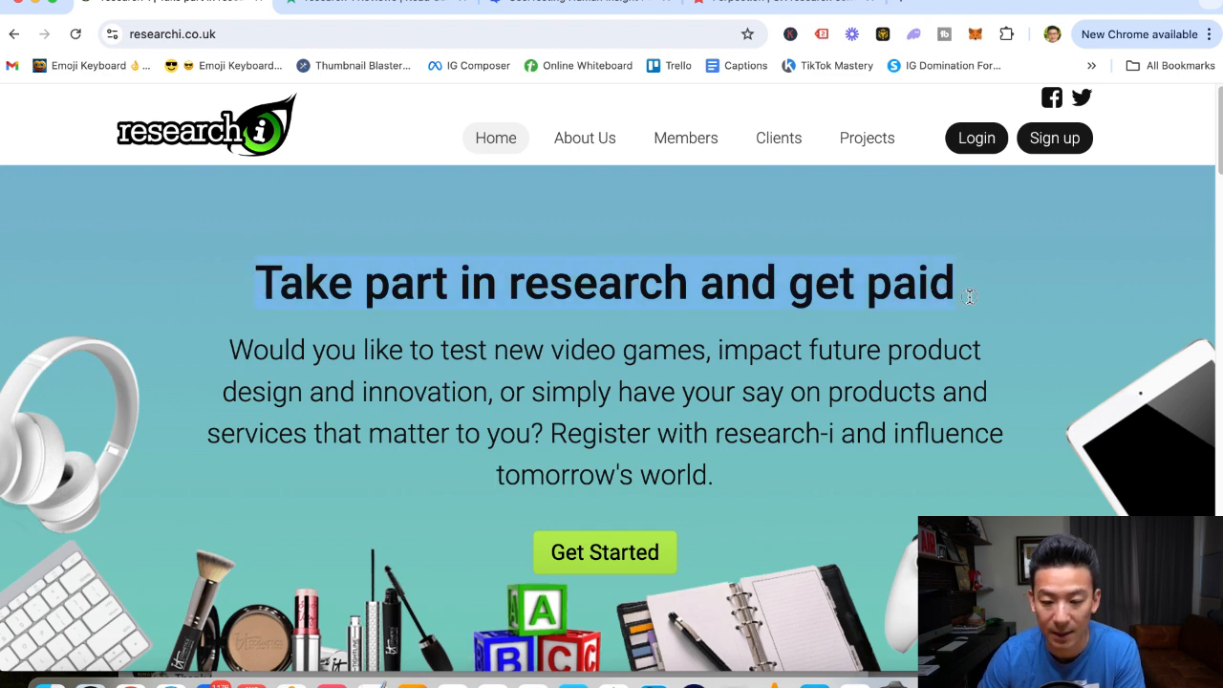
{"action": "mouse_move", "coordinate": [774, 417]}
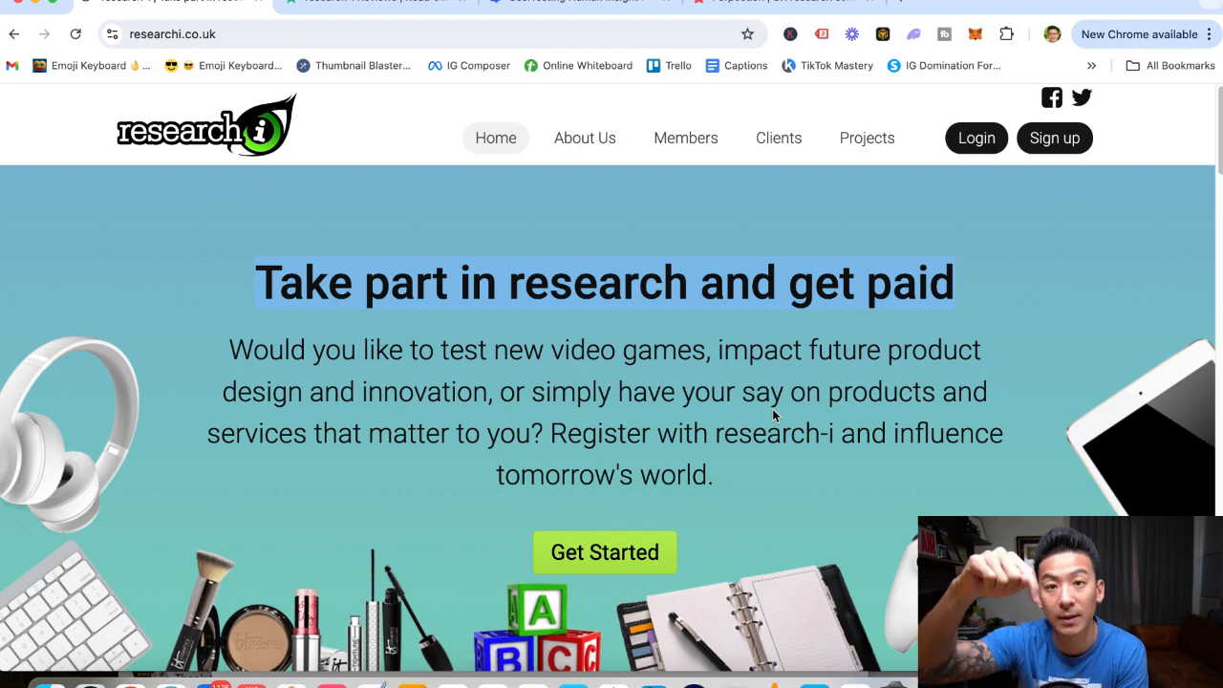
{"action": "mouse_move", "coordinate": [246, 360]}
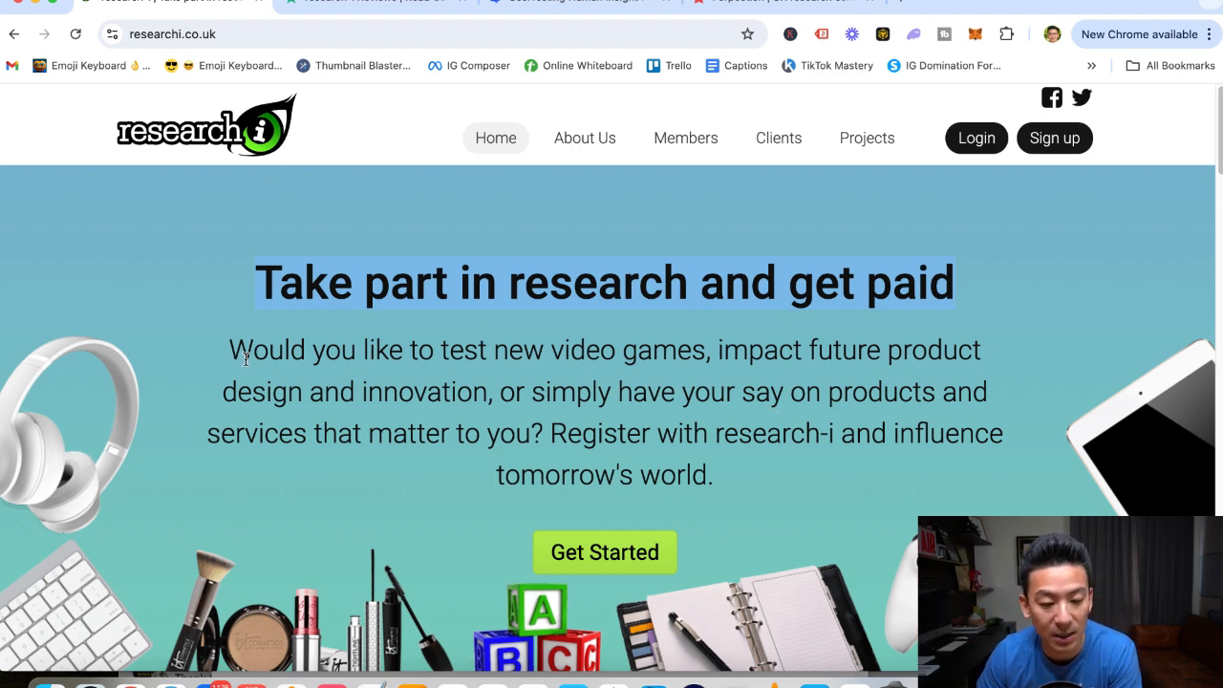
Scroll the homepage to the Register, Take Part and Get Paid steps showing £40-£600+ per project.
{"action": "scroll", "scroll_direction": "down", "scroll_amount": 3}
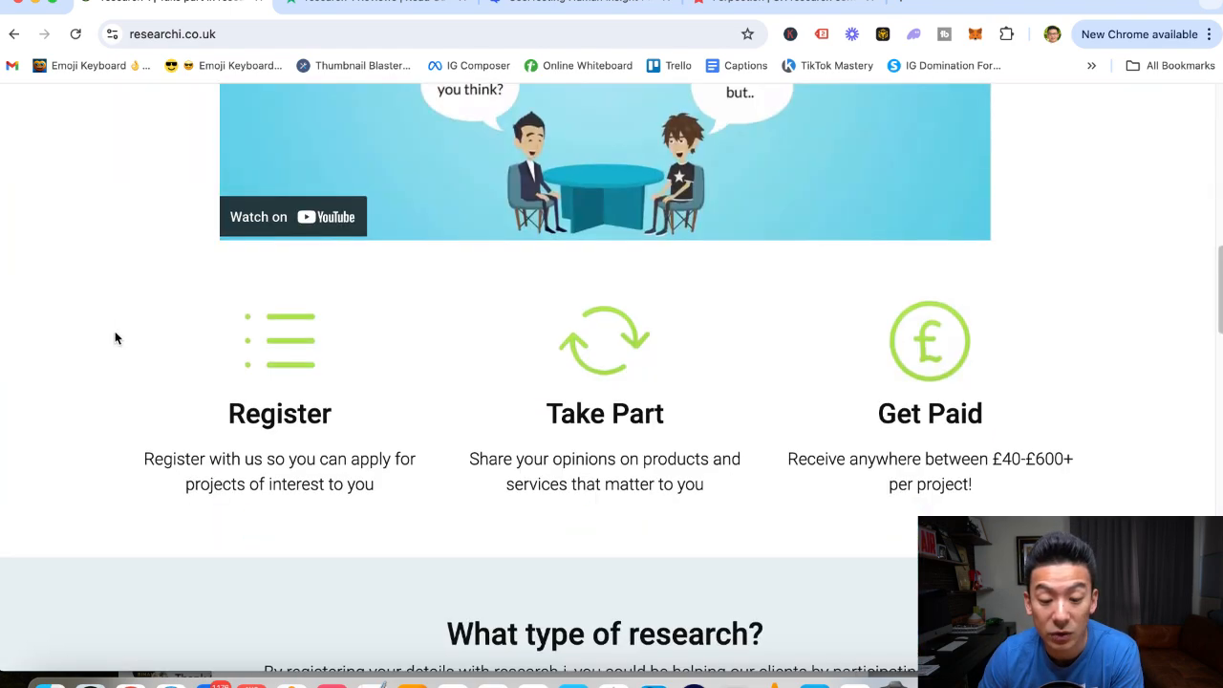
{"action": "scroll", "scroll_direction": "down", "scroll_amount": 3}
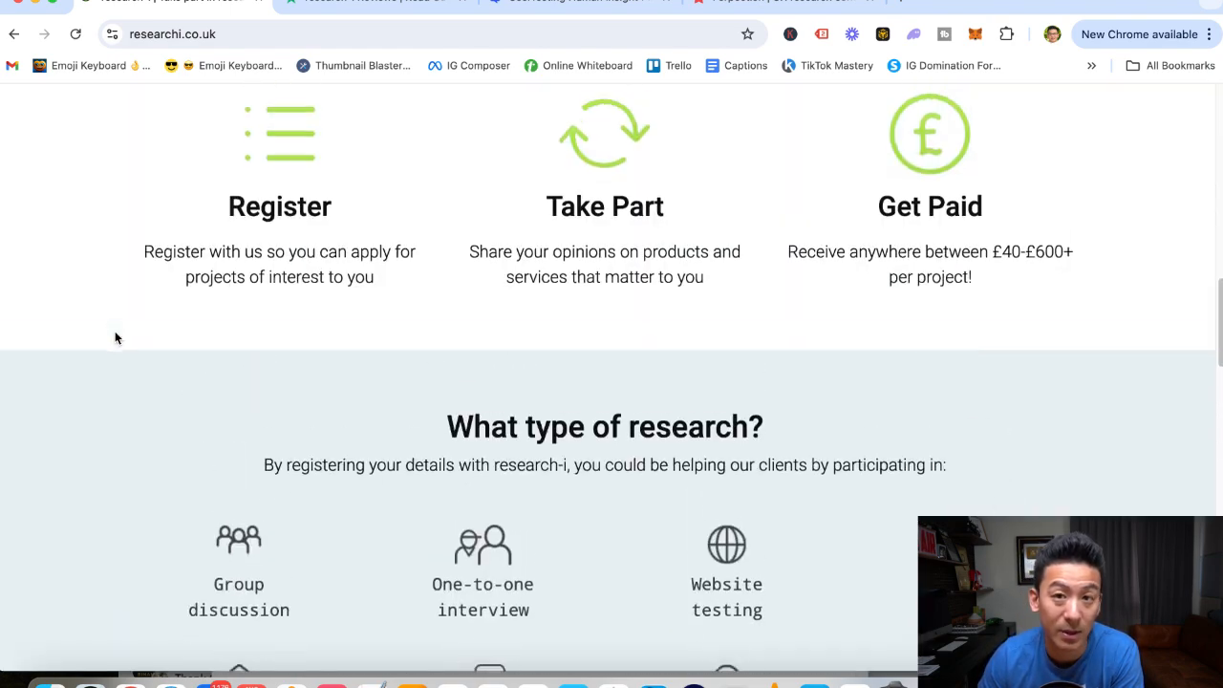
{"action": "scroll", "scroll_direction": "up", "scroll_amount": 3}
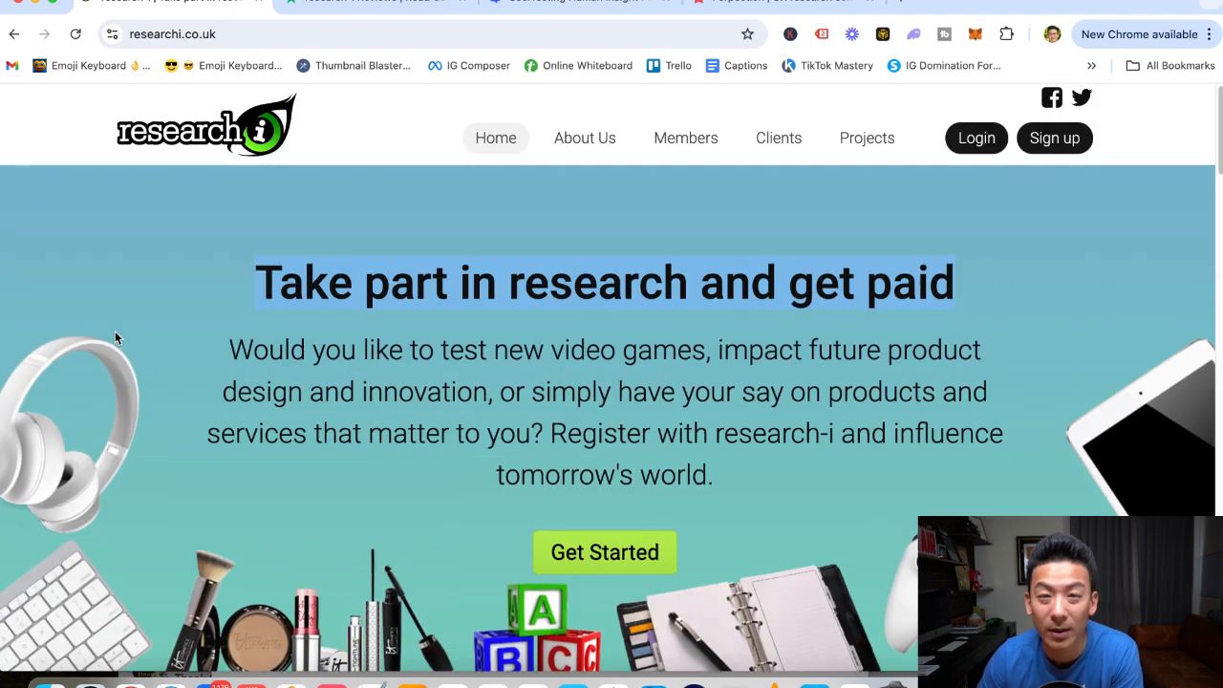
{"action": "mouse_move", "coordinate": [180, 168]}
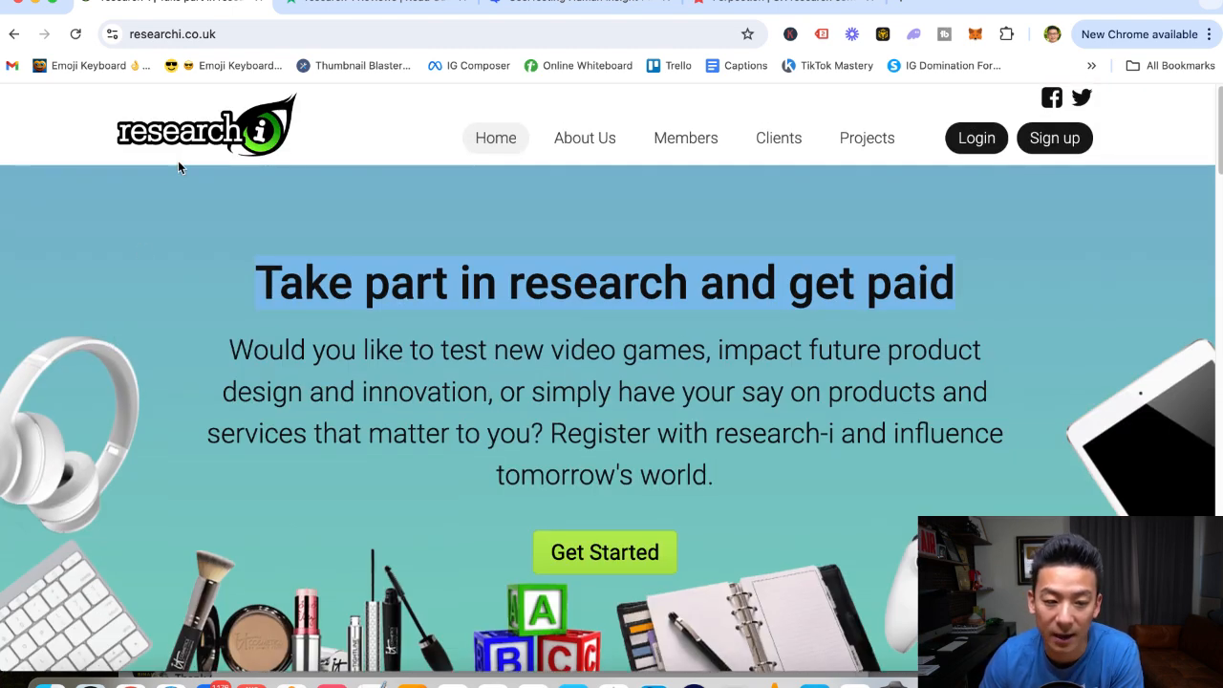
{"action": "mouse_move", "coordinate": [447, 302]}
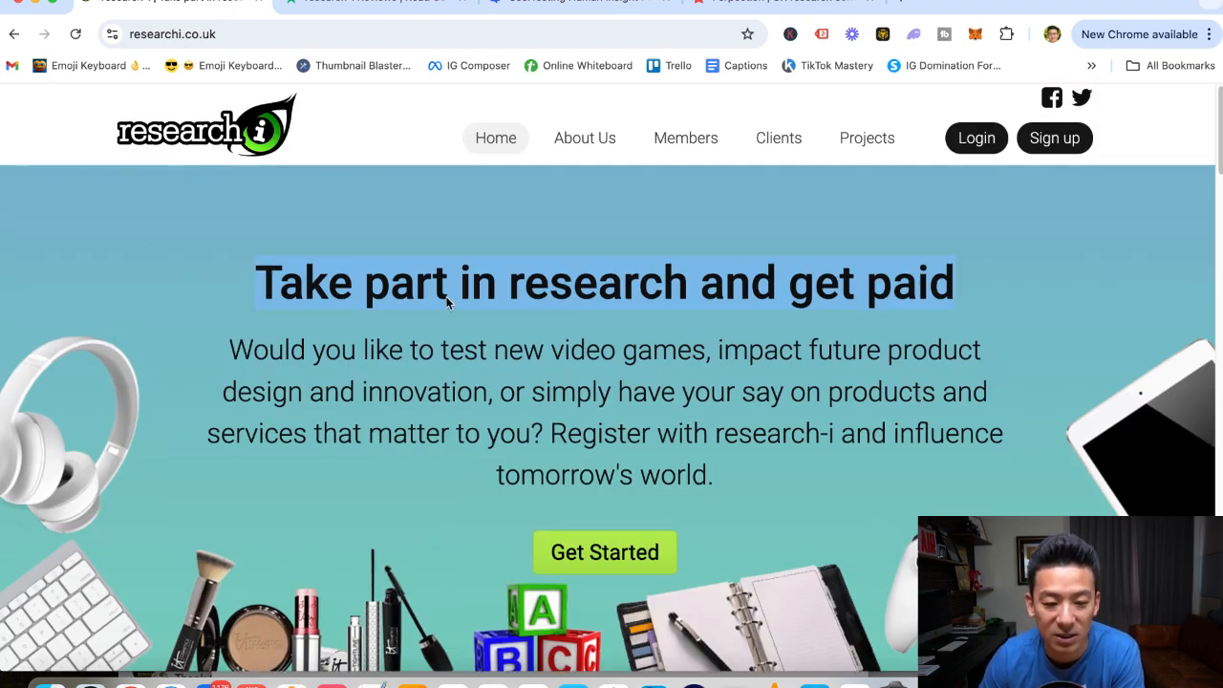
{"action": "mouse_move", "coordinate": [332, 384]}
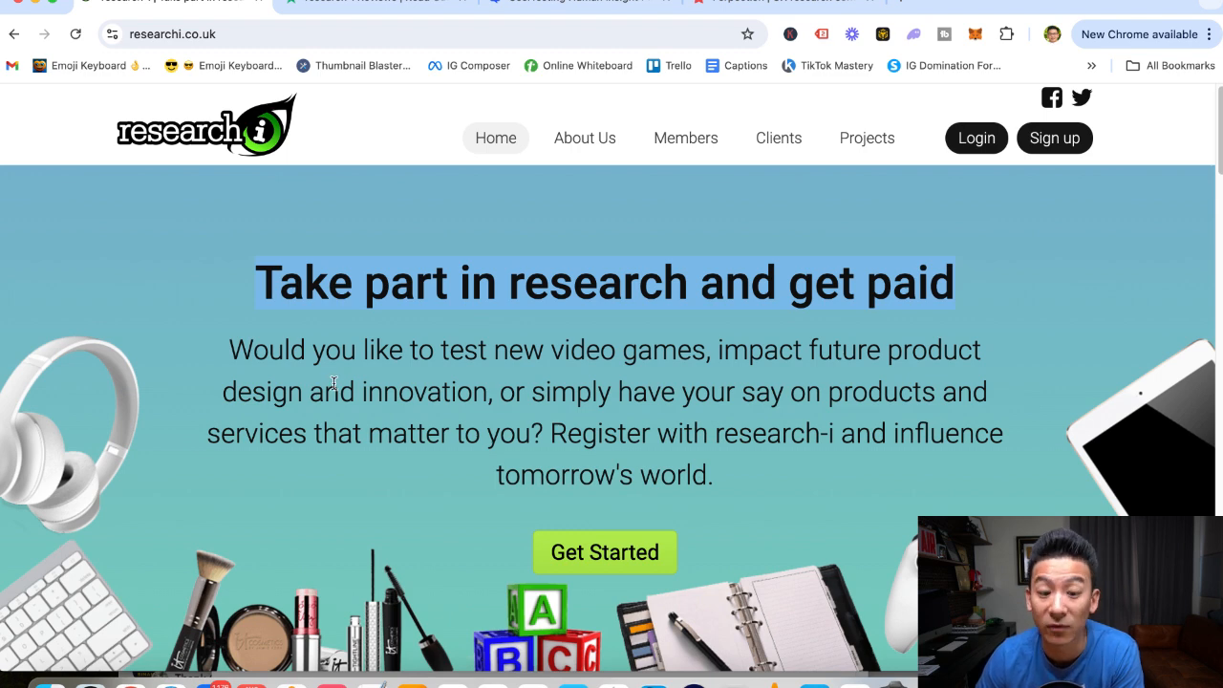
{"action": "mouse_move", "coordinate": [260, 378]}
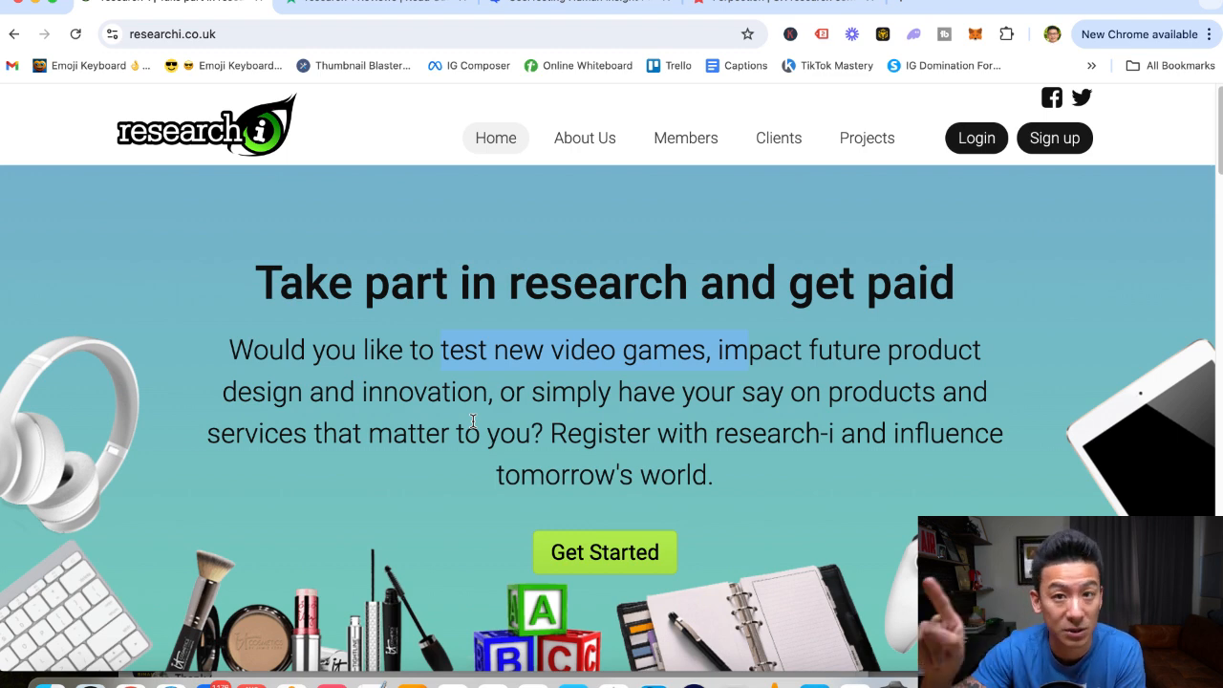
{"action": "mouse_move", "coordinate": [239, 178]}
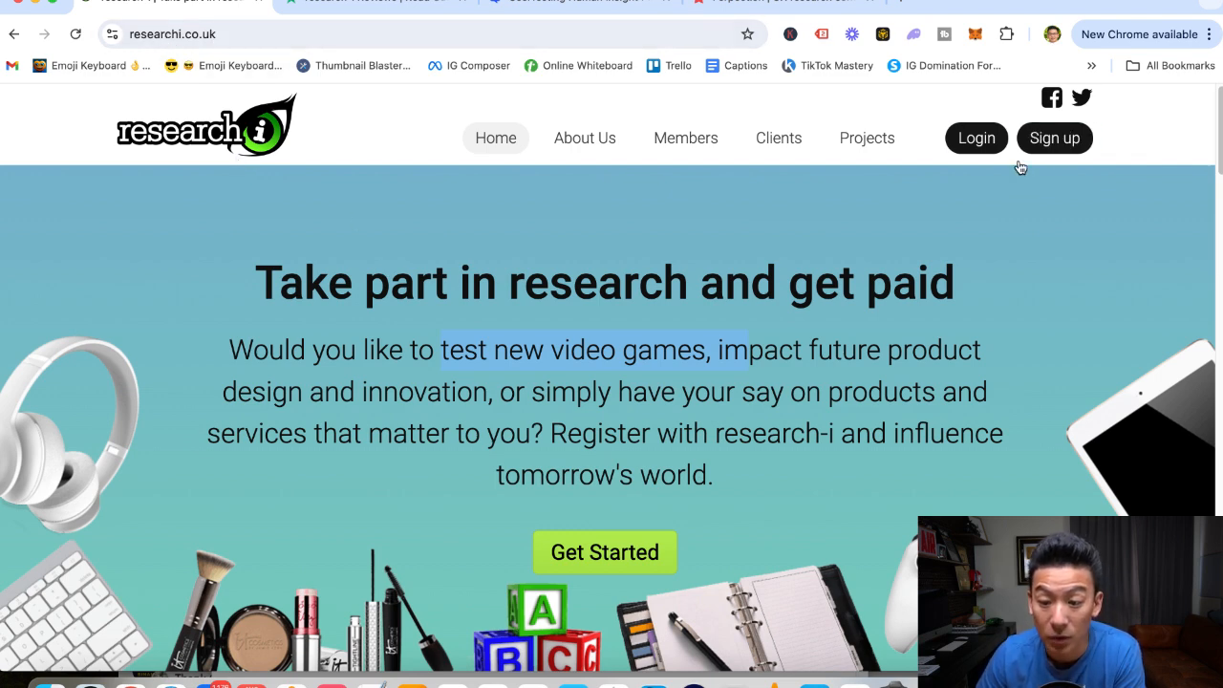
{"action": "mouse_move", "coordinate": [1055, 138]}
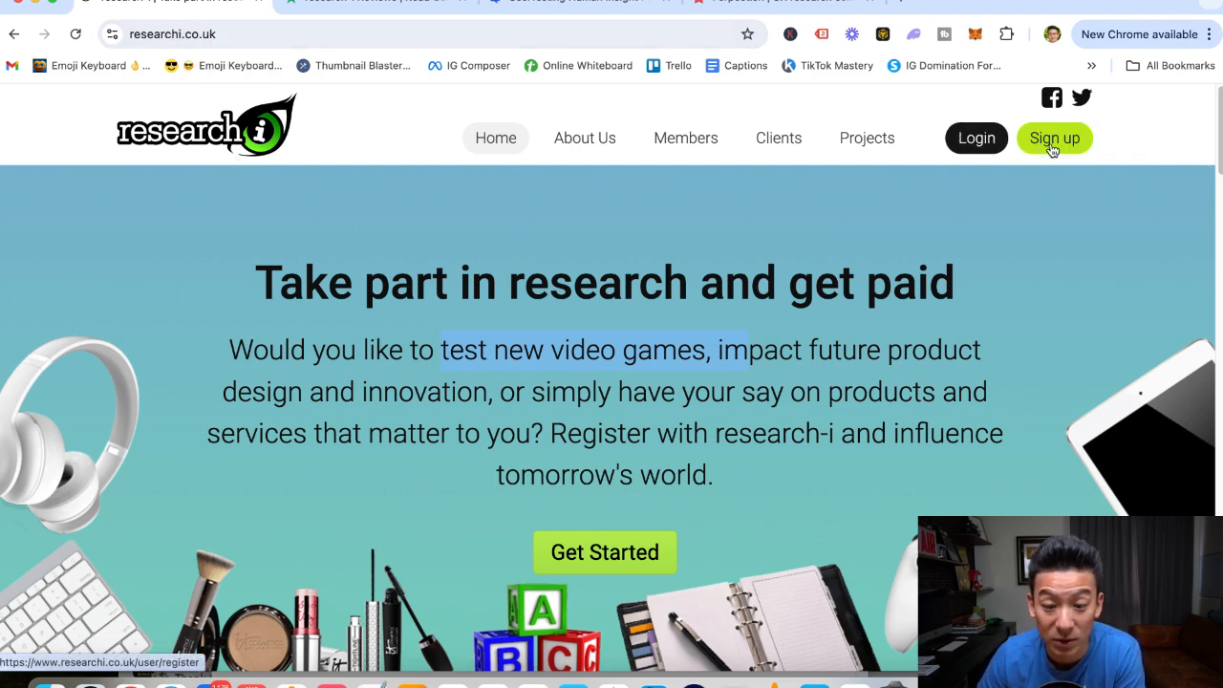
{"action": "scroll", "scroll_direction": "down", "scroll_amount": 3}
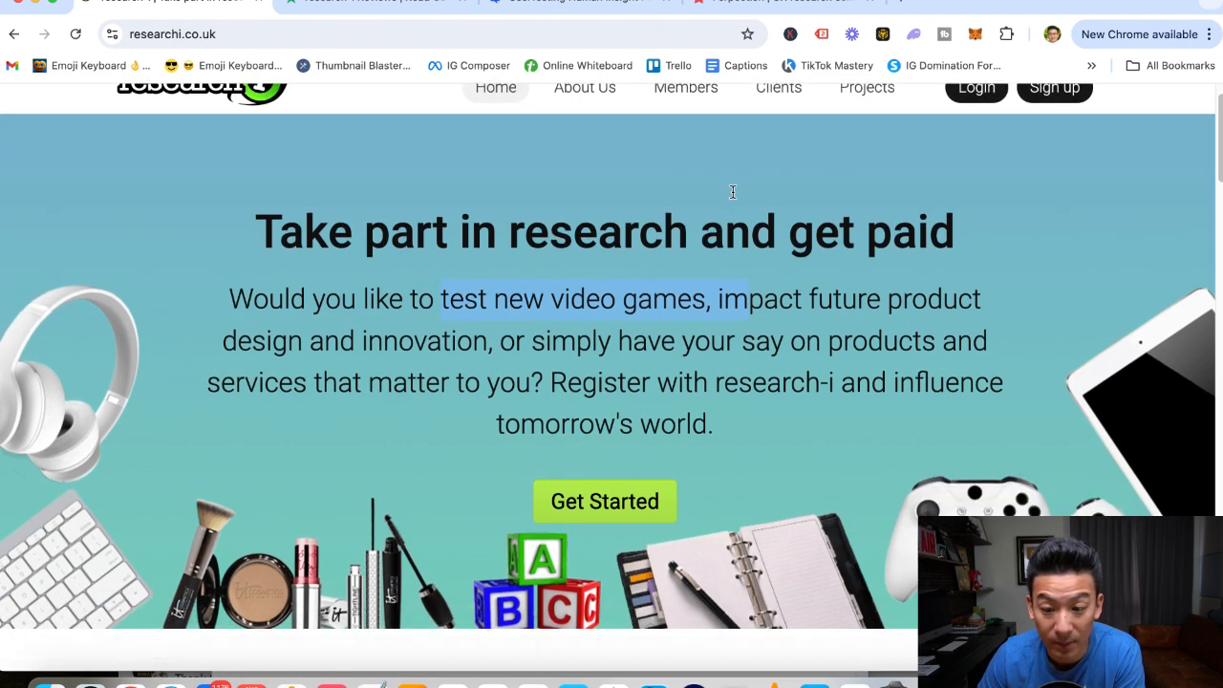
{"action": "scroll", "scroll_direction": "down", "scroll_amount": 3}
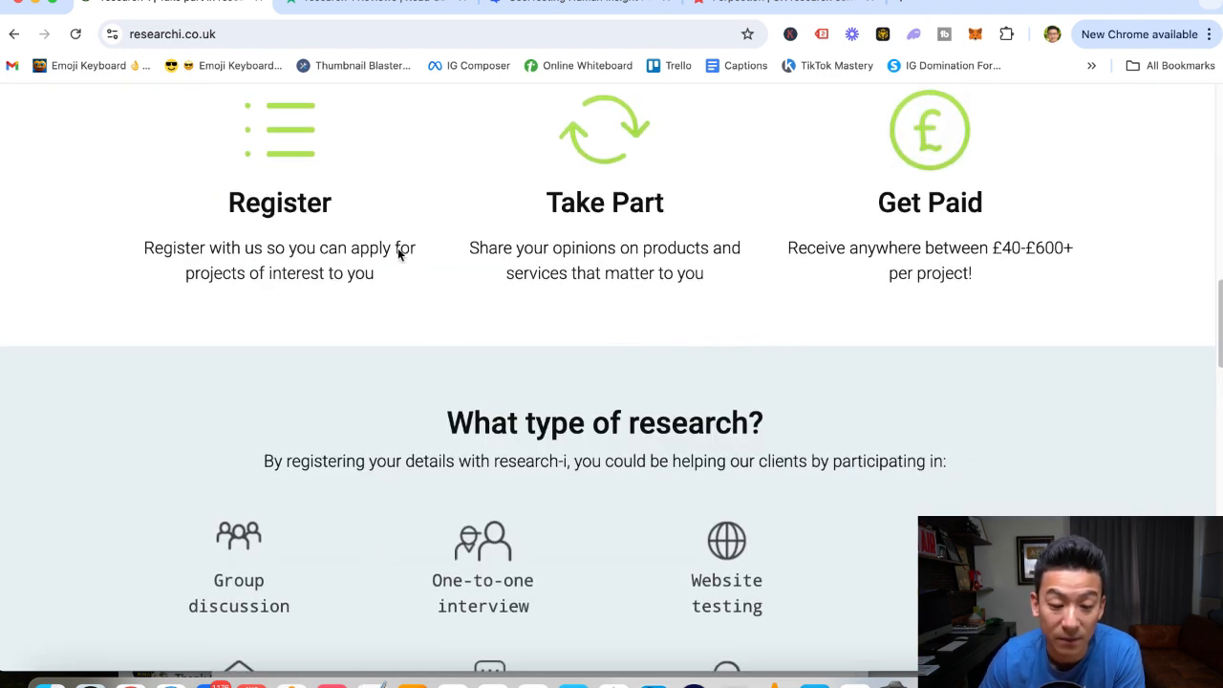
{"action": "mouse_move", "coordinate": [719, 271]}
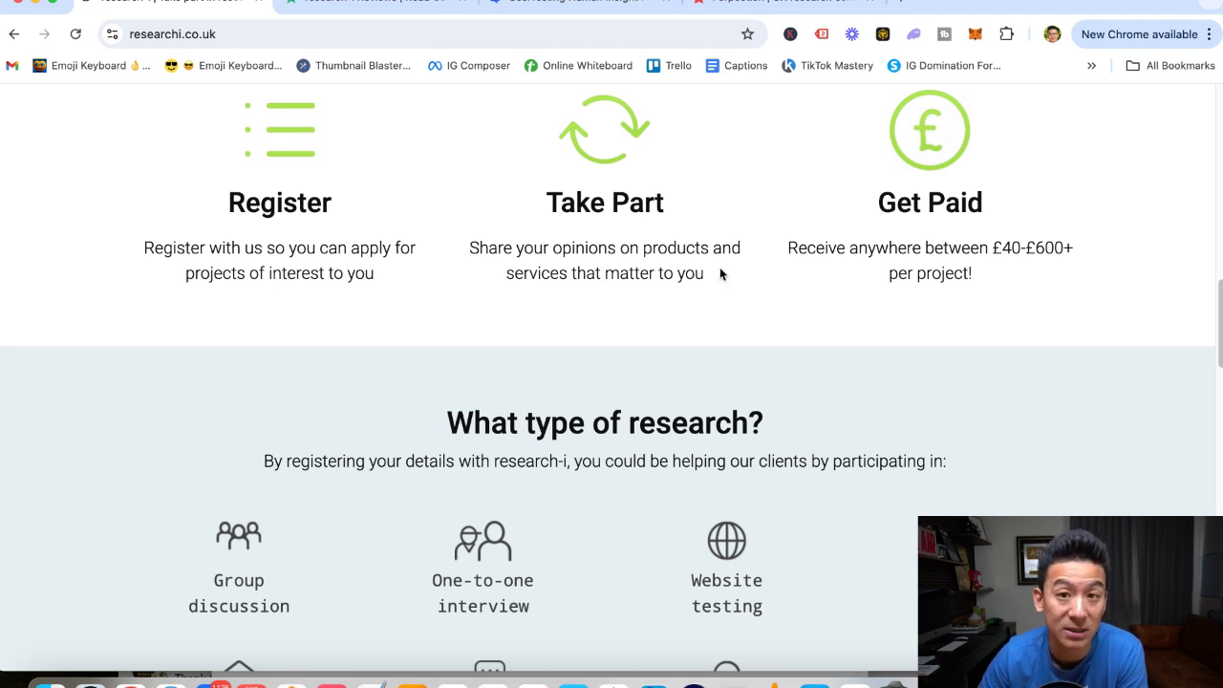
{"action": "mouse_move", "coordinate": [1032, 277]}
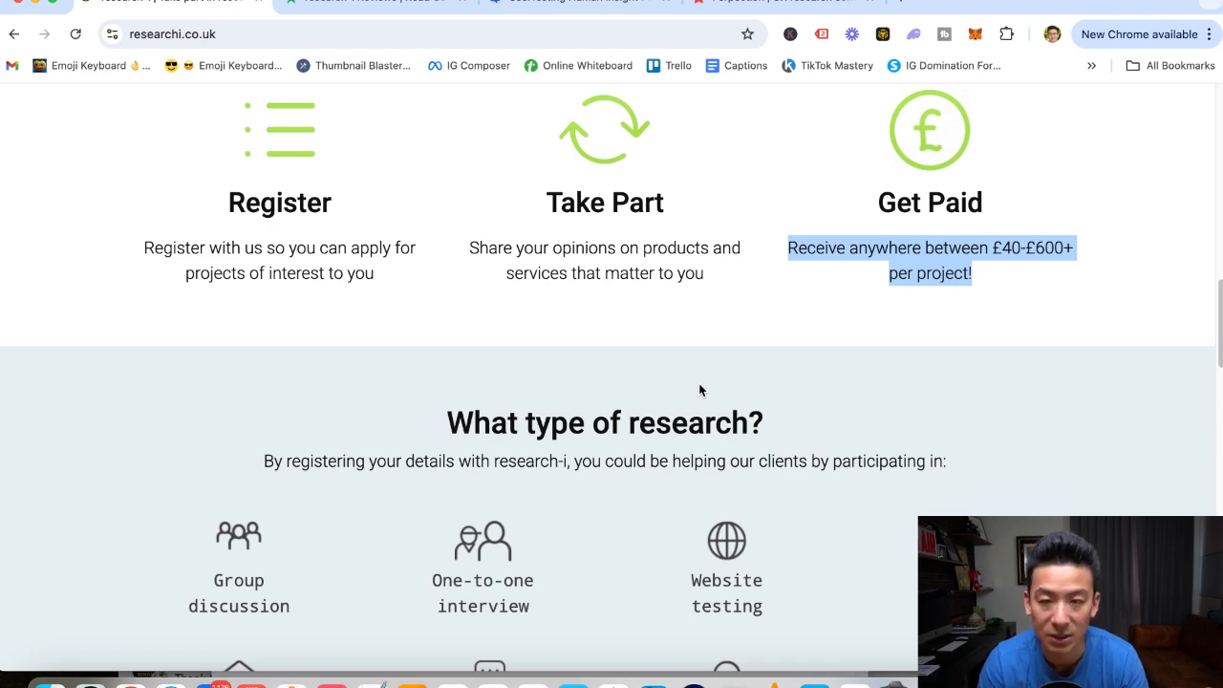
Scroll through the 'What type of research?' grid of games testing, interviews and product testing.
{"action": "scroll", "scroll_direction": "down", "scroll_amount": 3}
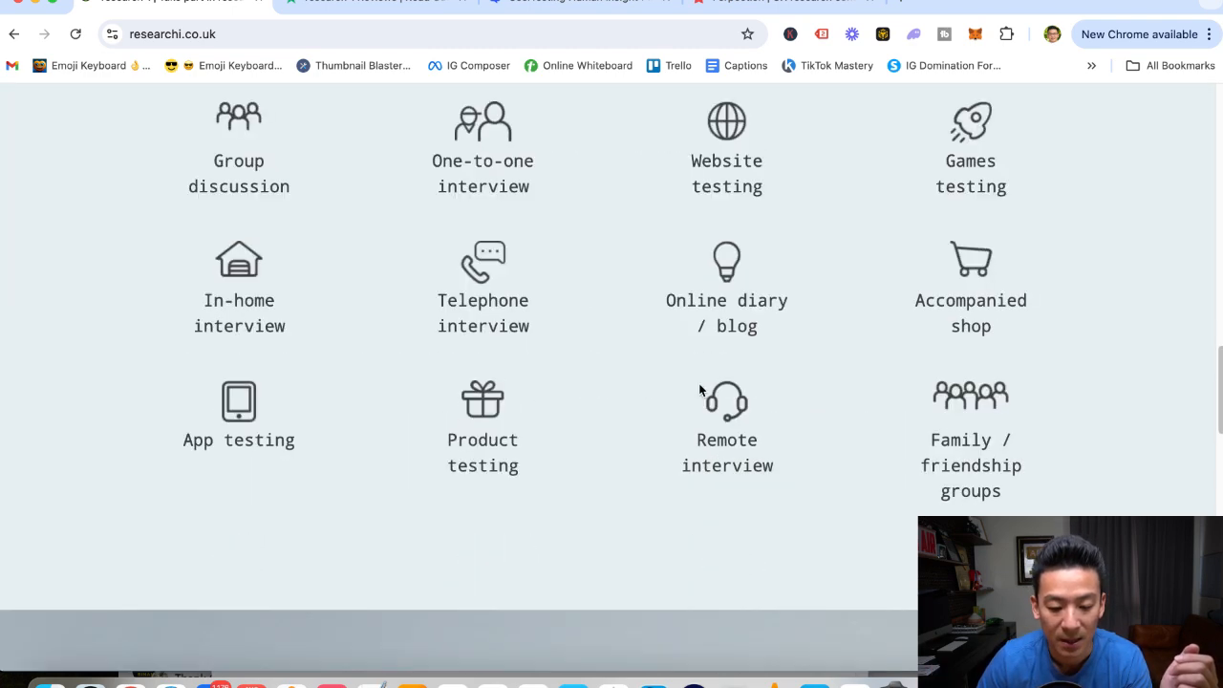
{"action": "scroll", "scroll_direction": "up", "scroll_amount": 3}
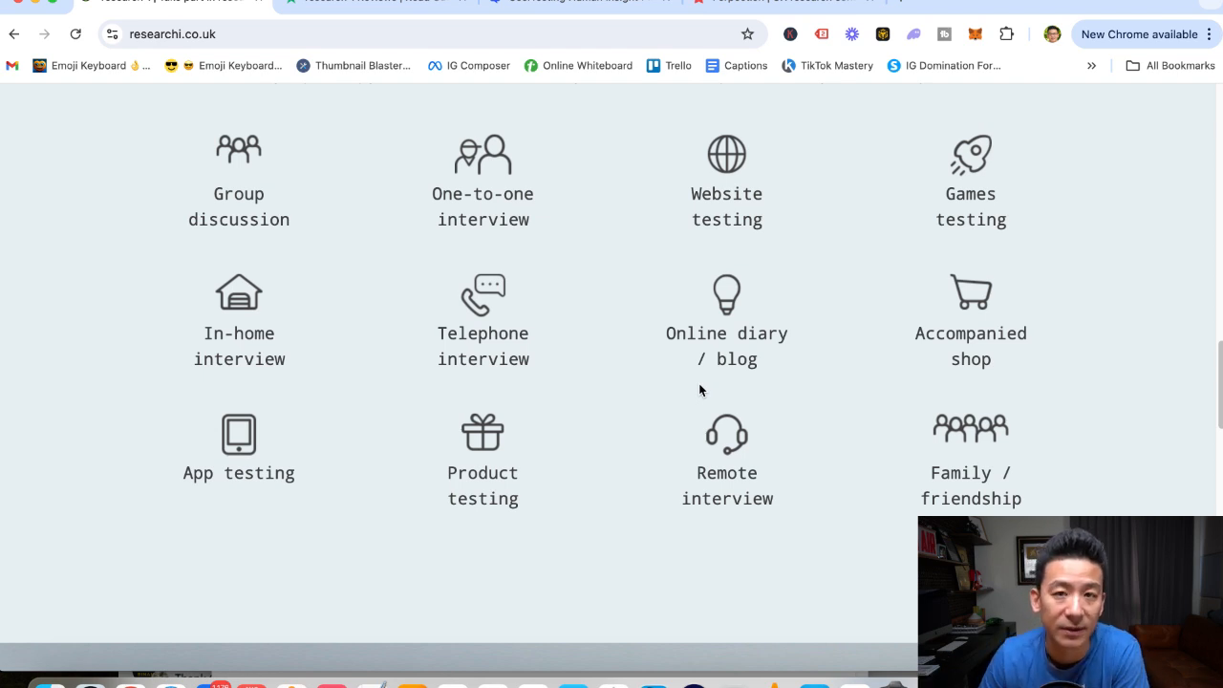
{"action": "mouse_move", "coordinate": [466, 252]}
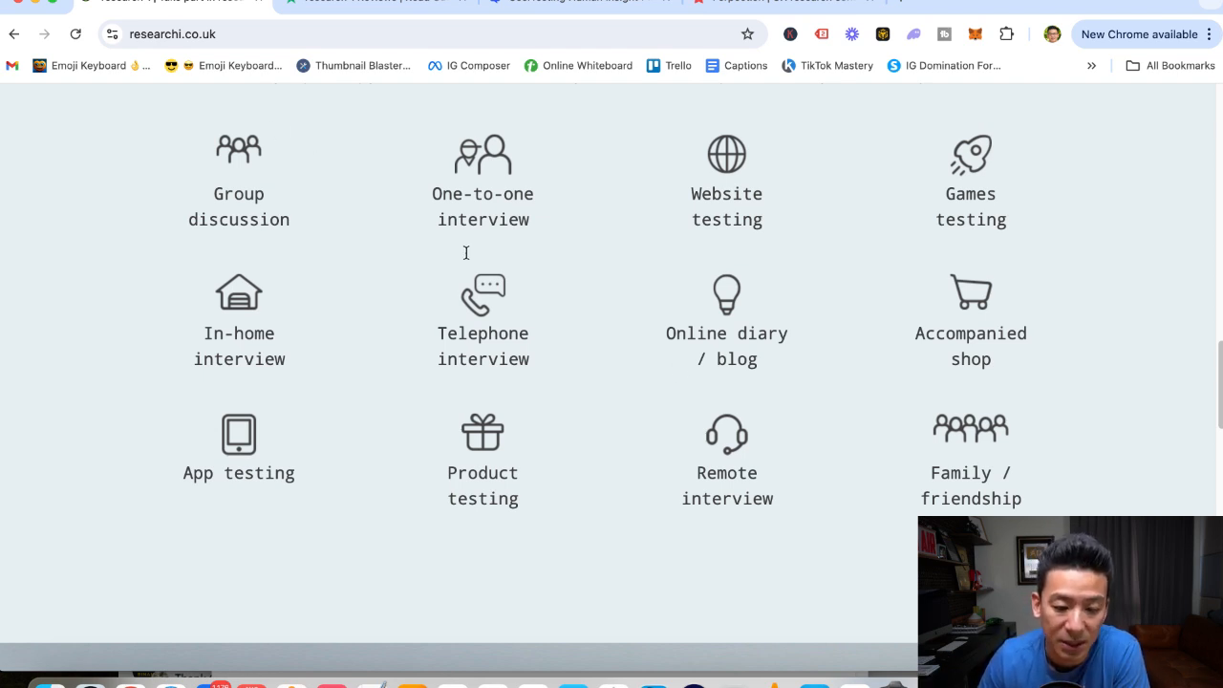
{"action": "mouse_move", "coordinate": [753, 220]}
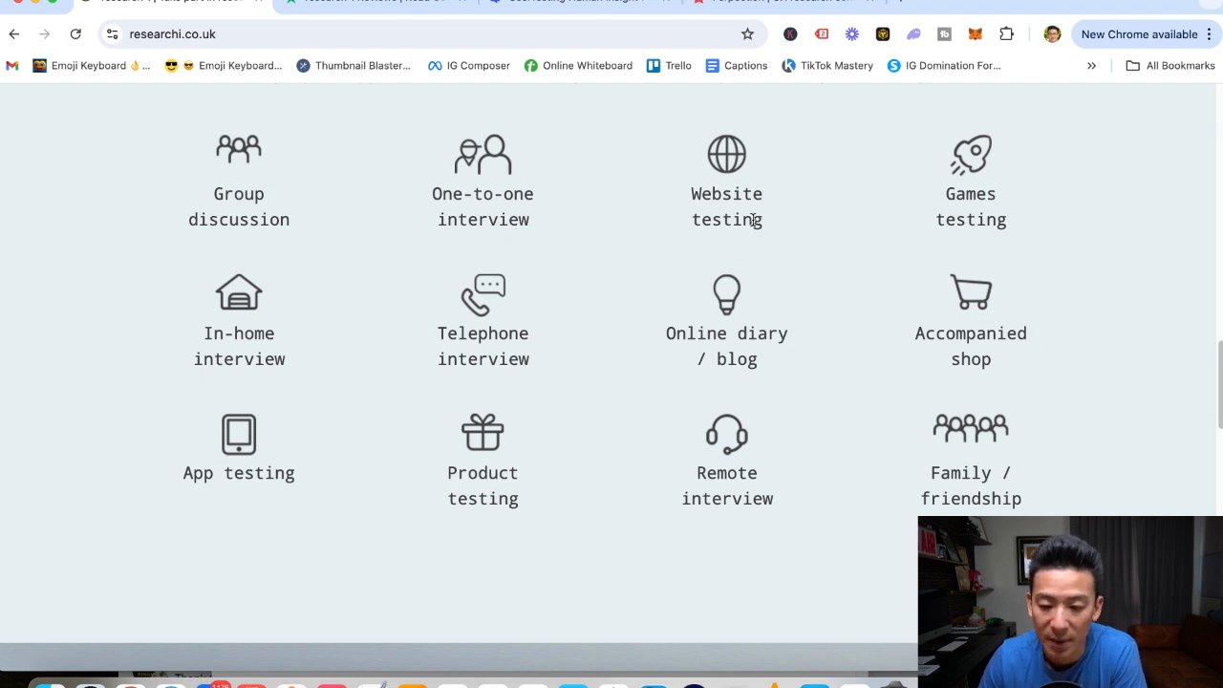
{"action": "mouse_move", "coordinate": [706, 329]}
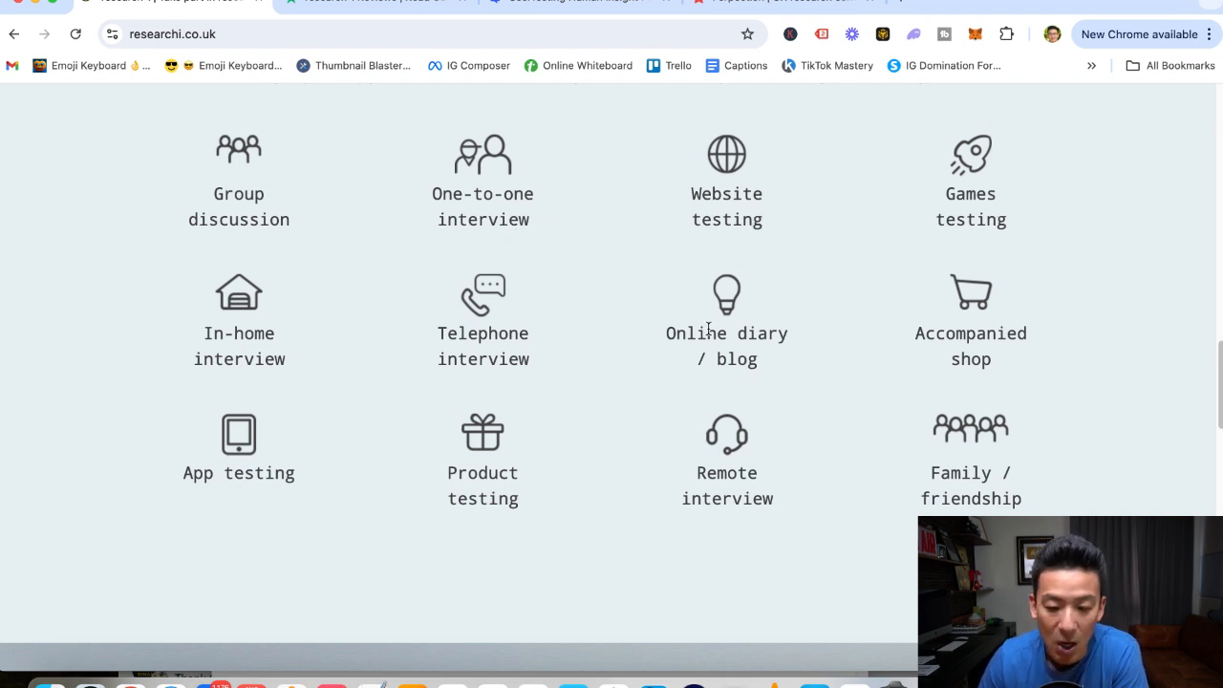
{"action": "mouse_move", "coordinate": [210, 372]}
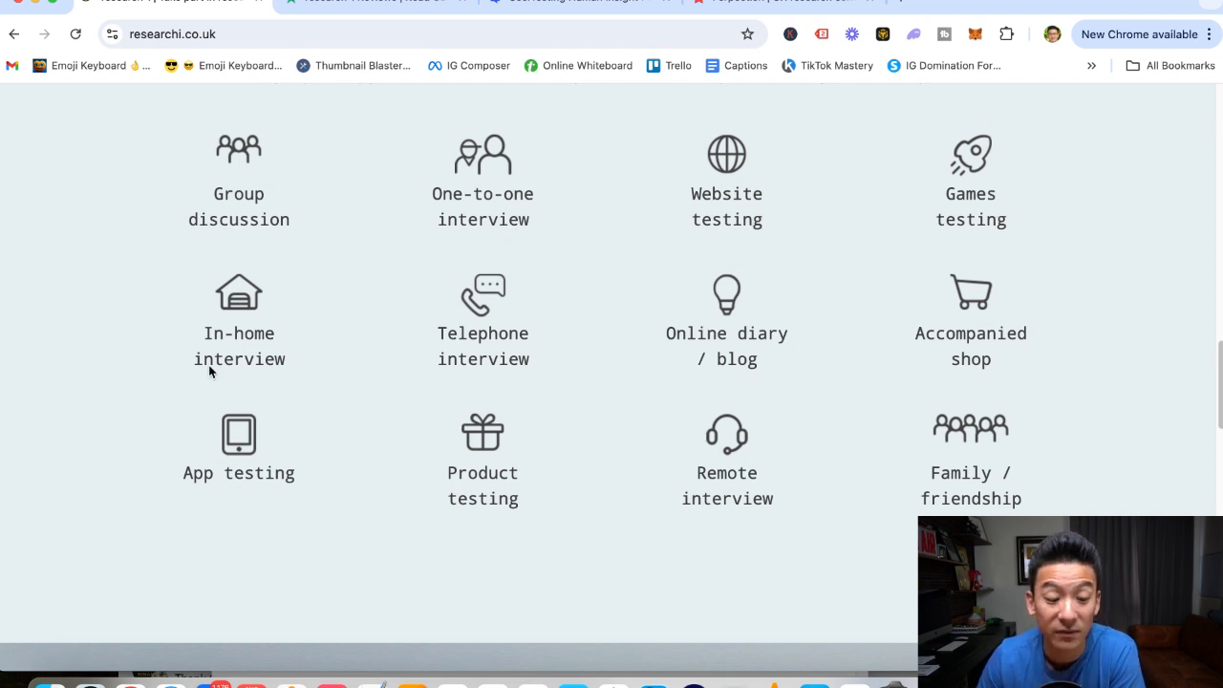
{"action": "mouse_move", "coordinate": [241, 524]}
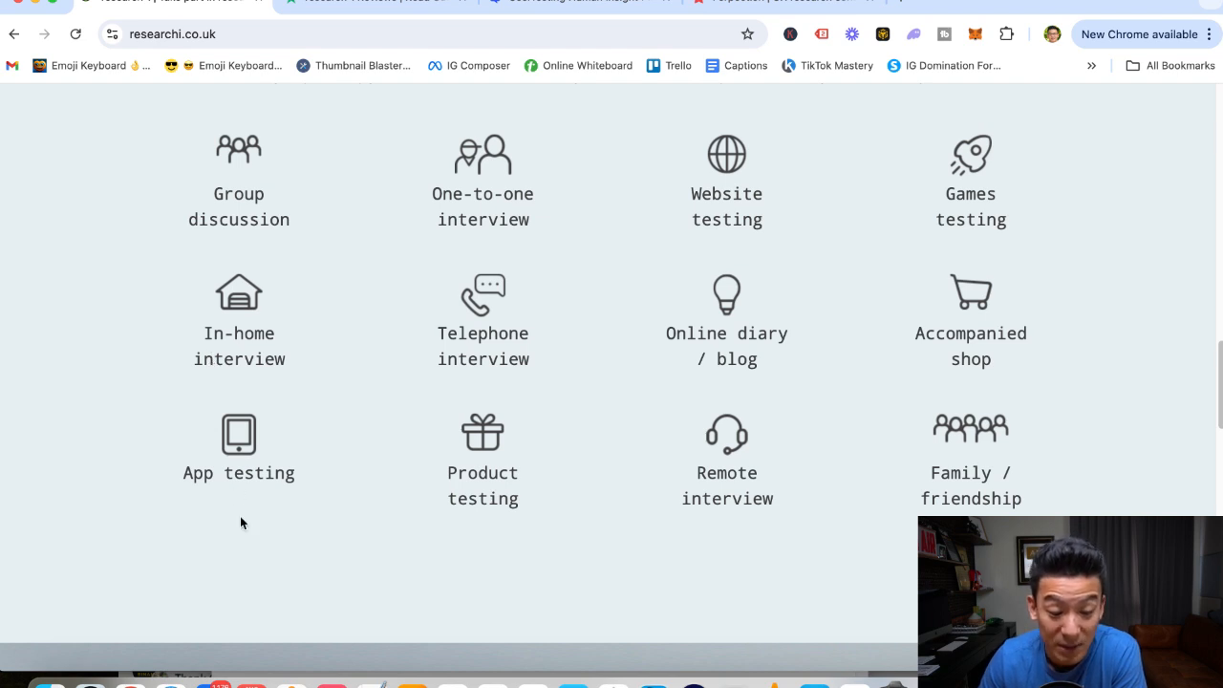
{"action": "mouse_move", "coordinate": [779, 482]}
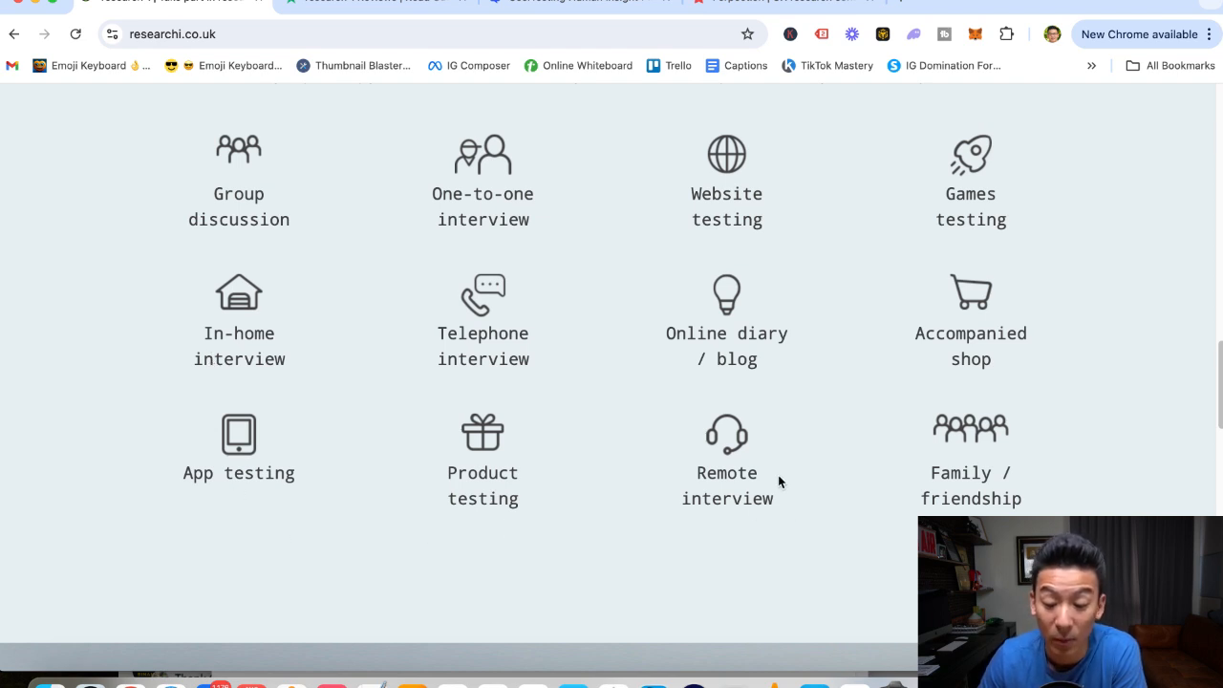
{"action": "mouse_move", "coordinate": [564, 436]}
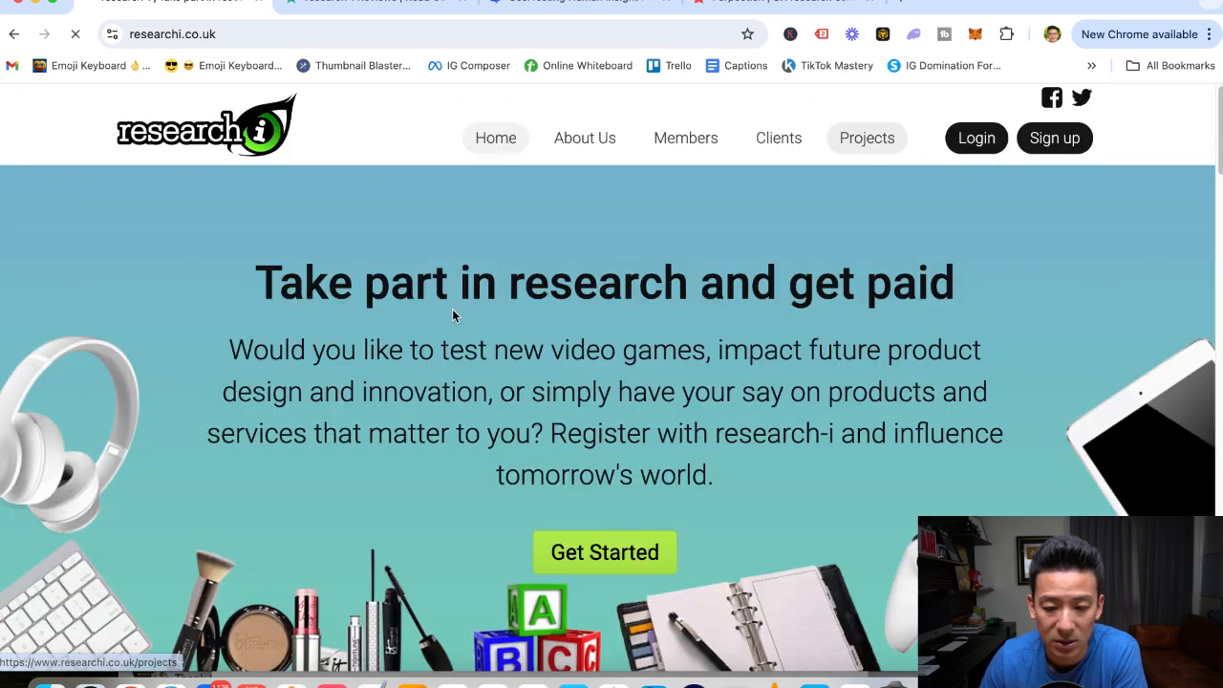
{"action": "left_click", "coordinate": [866, 138]}
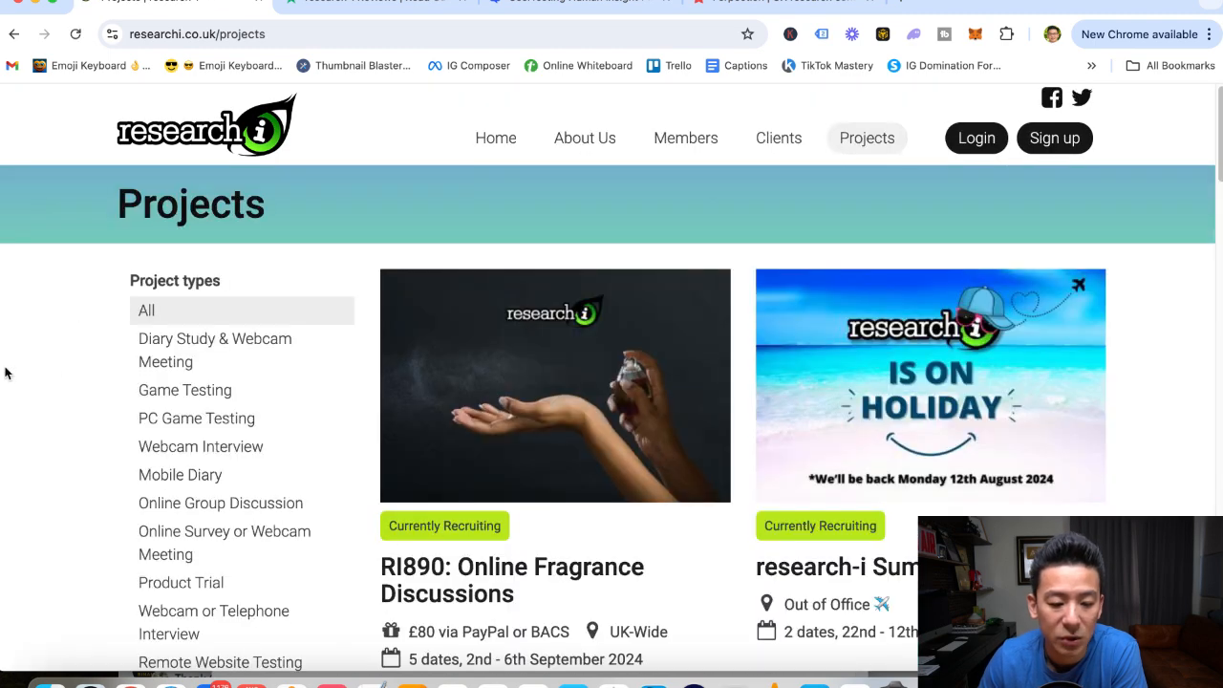
{"action": "scroll", "scroll_direction": "down", "scroll_amount": 3}
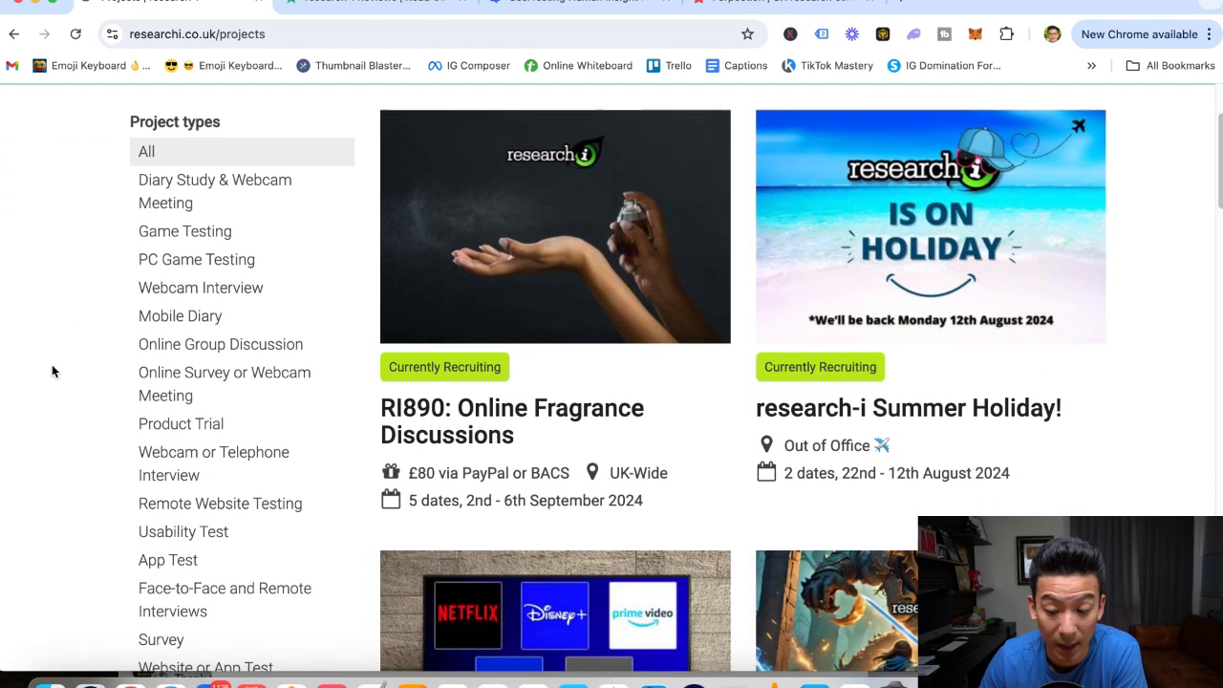
{"action": "scroll", "scroll_direction": "down", "scroll_amount": 3}
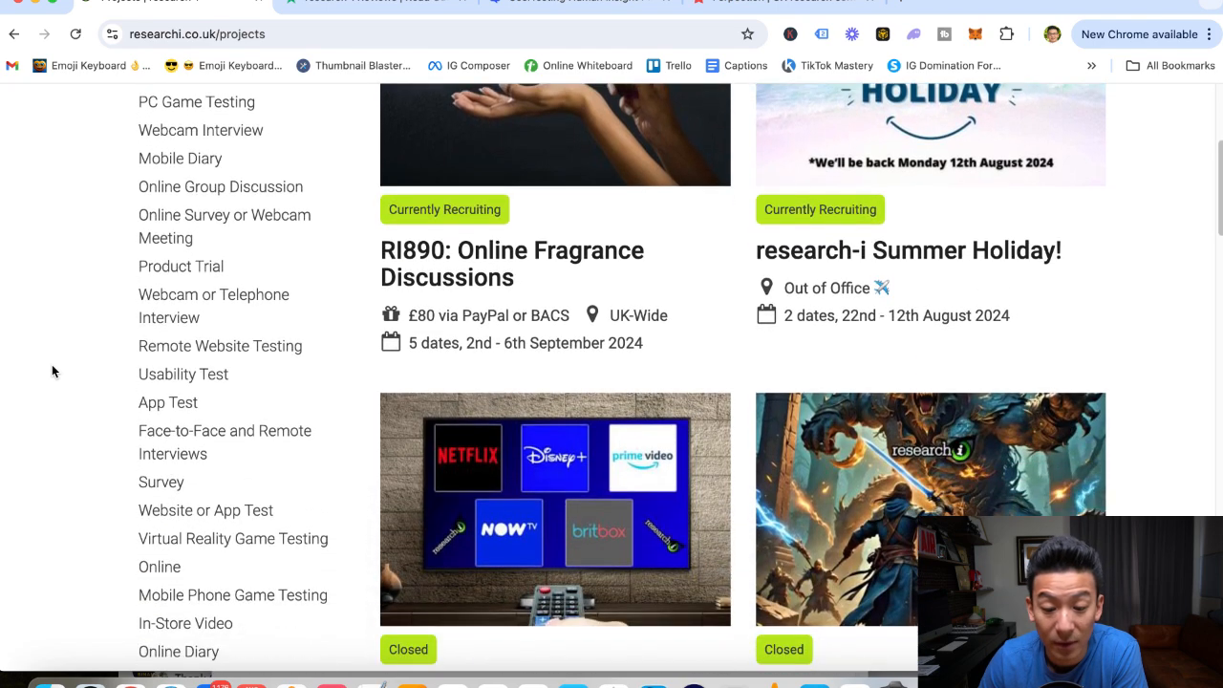
{"action": "scroll", "scroll_direction": "up", "scroll_amount": 3}
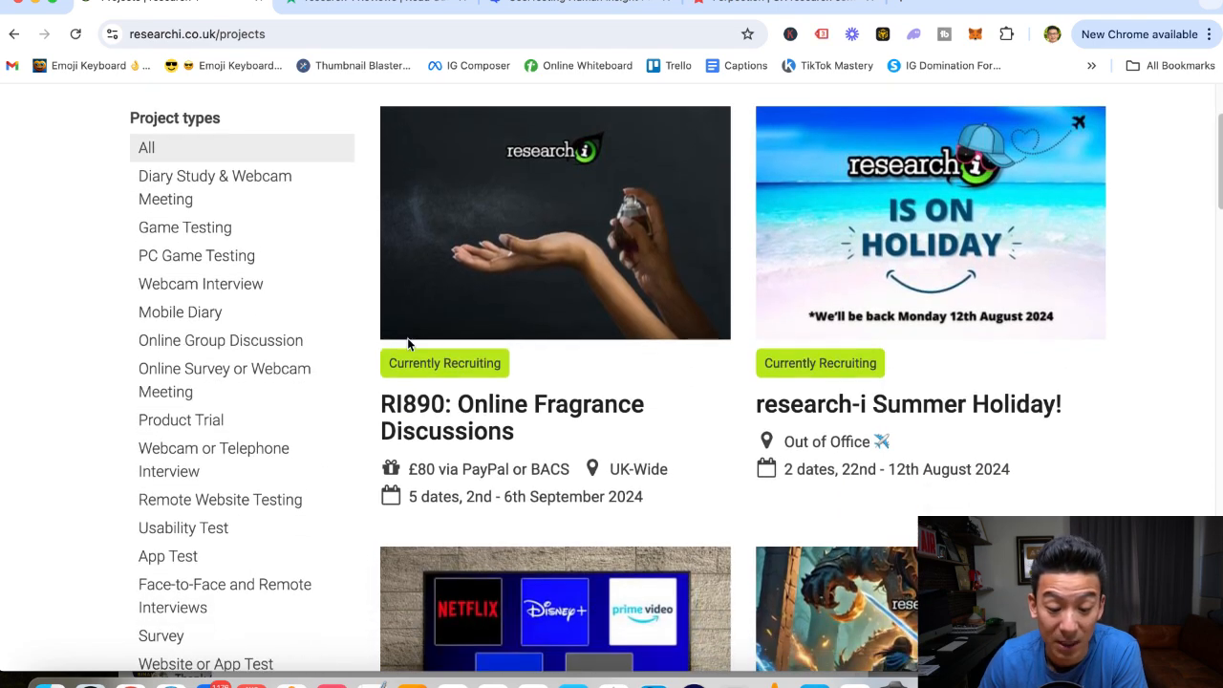
{"action": "mouse_move", "coordinate": [573, 416]}
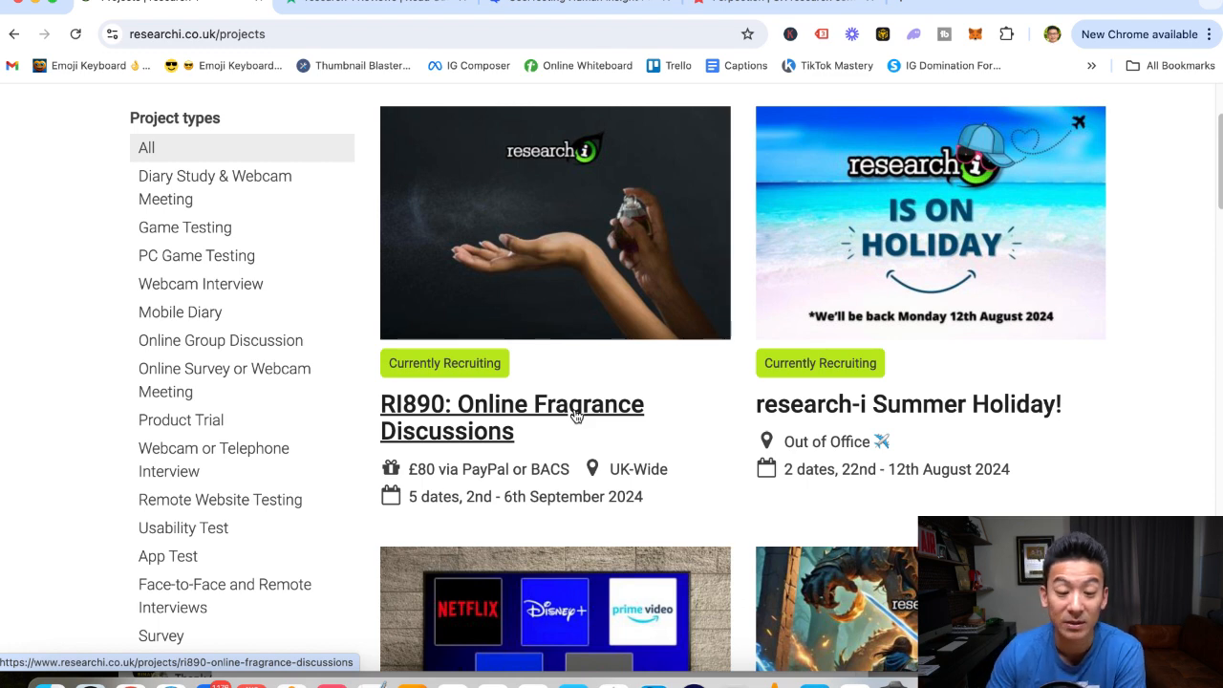
{"action": "mouse_move", "coordinate": [462, 365]}
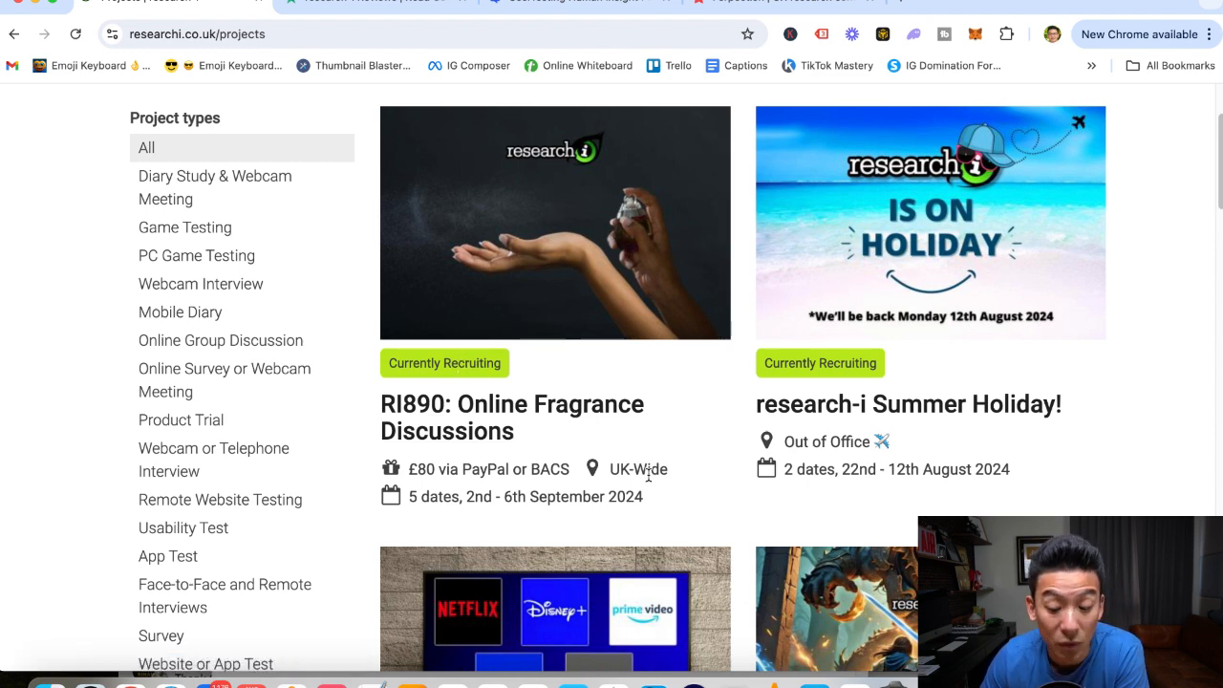
{"action": "mouse_move", "coordinate": [533, 522]}
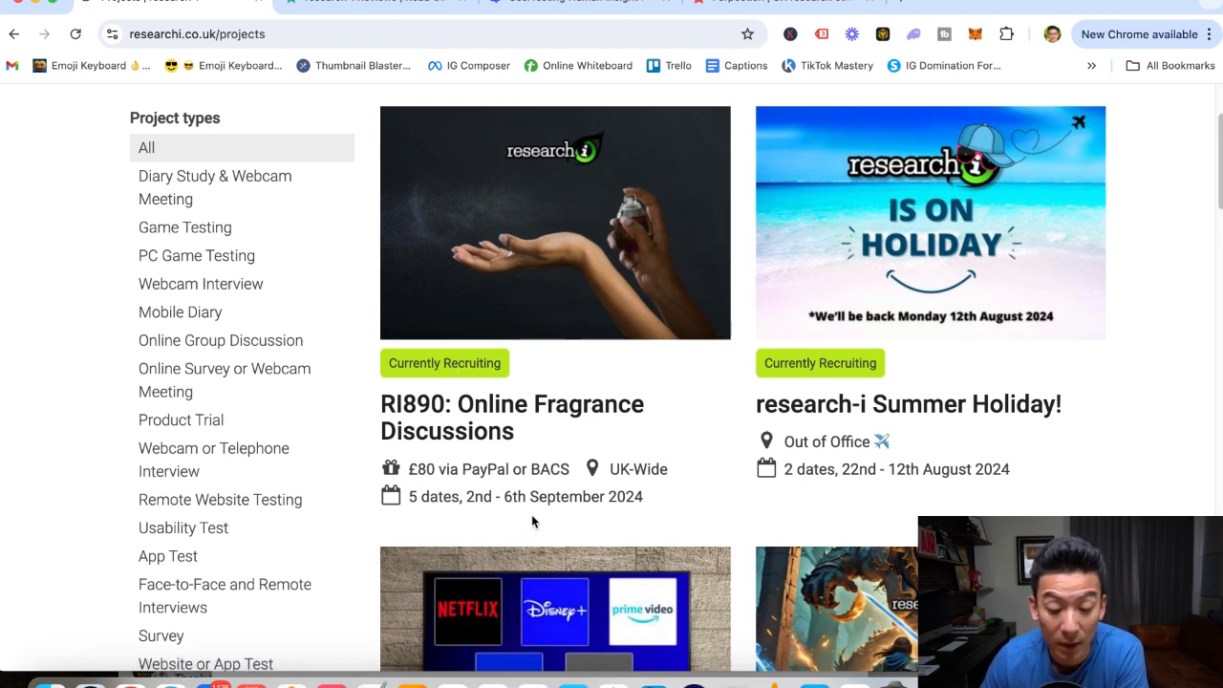
{"action": "mouse_move", "coordinate": [571, 514]}
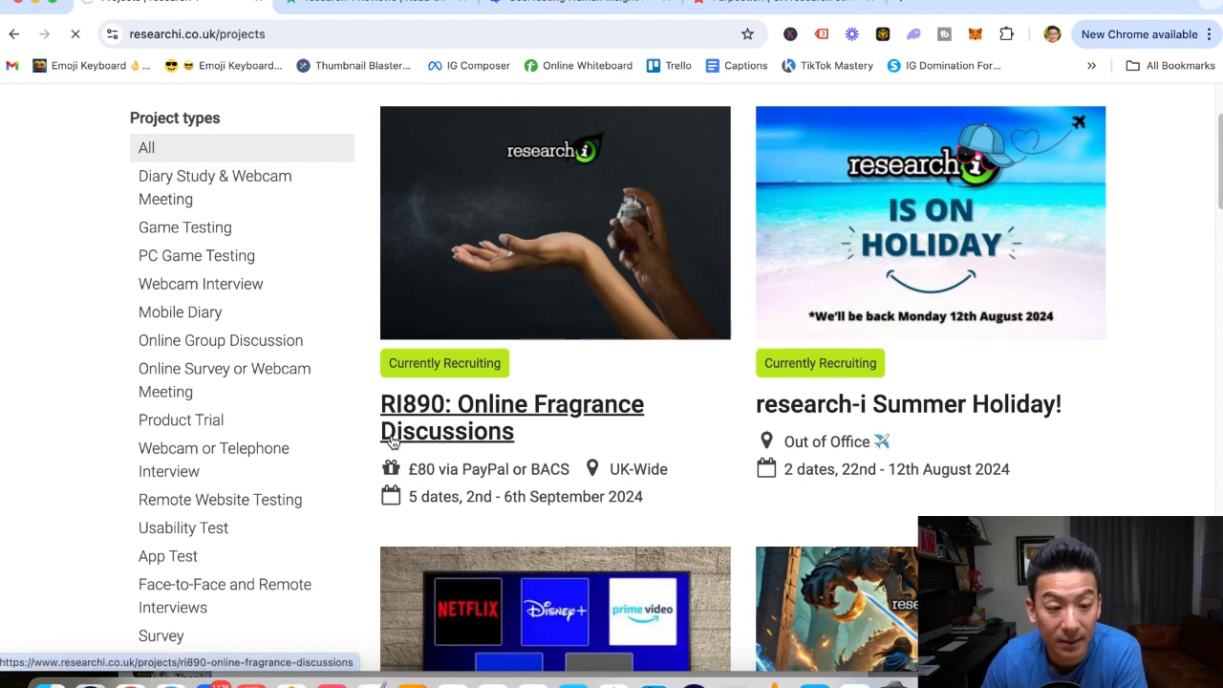
View the RI890 Online Fragrance Discussions page: £80 via PayPal or BACS, UK-wide, September 2024 dates.
{"action": "left_click", "coordinate": [512, 405]}
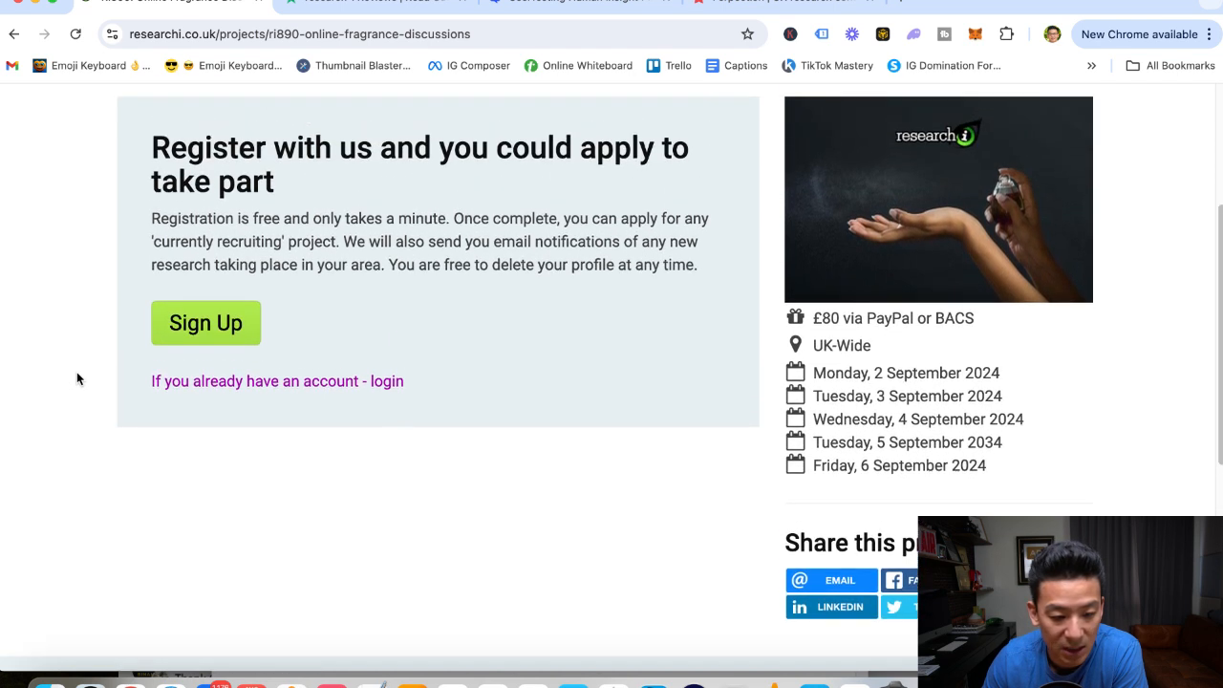
{"action": "scroll", "scroll_direction": "up", "scroll_amount": 3}
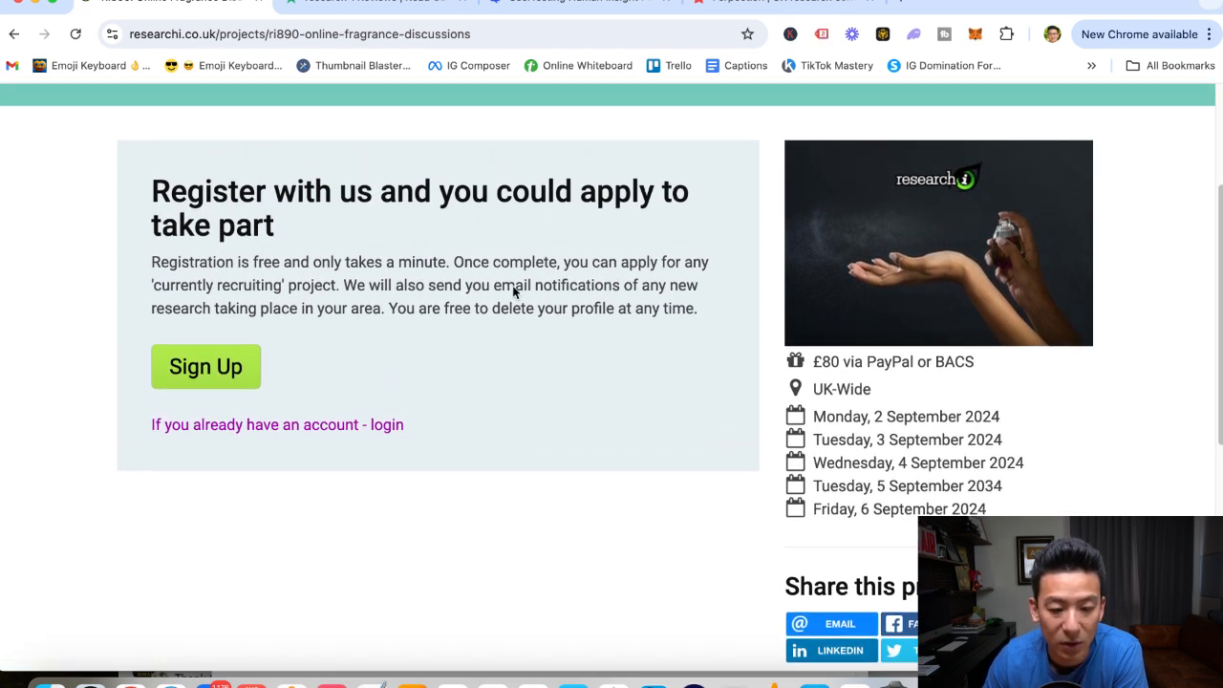
{"action": "mouse_move", "coordinate": [411, 380]}
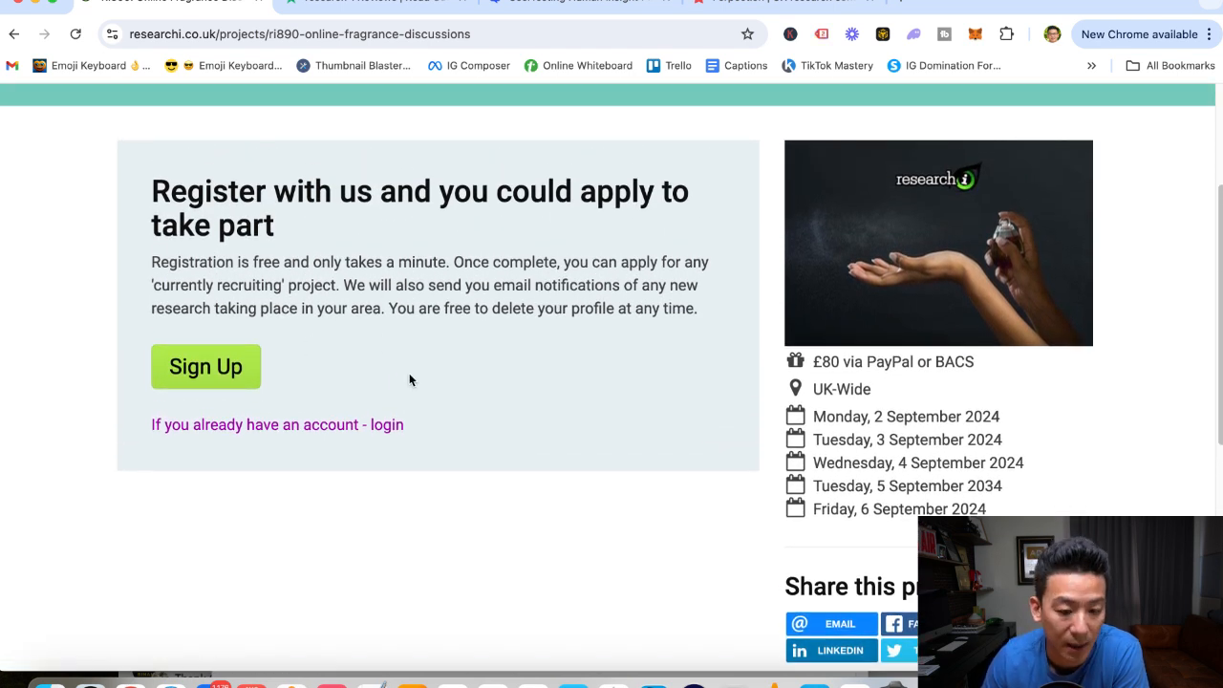
{"action": "scroll", "scroll_direction": "down", "scroll_amount": 3}
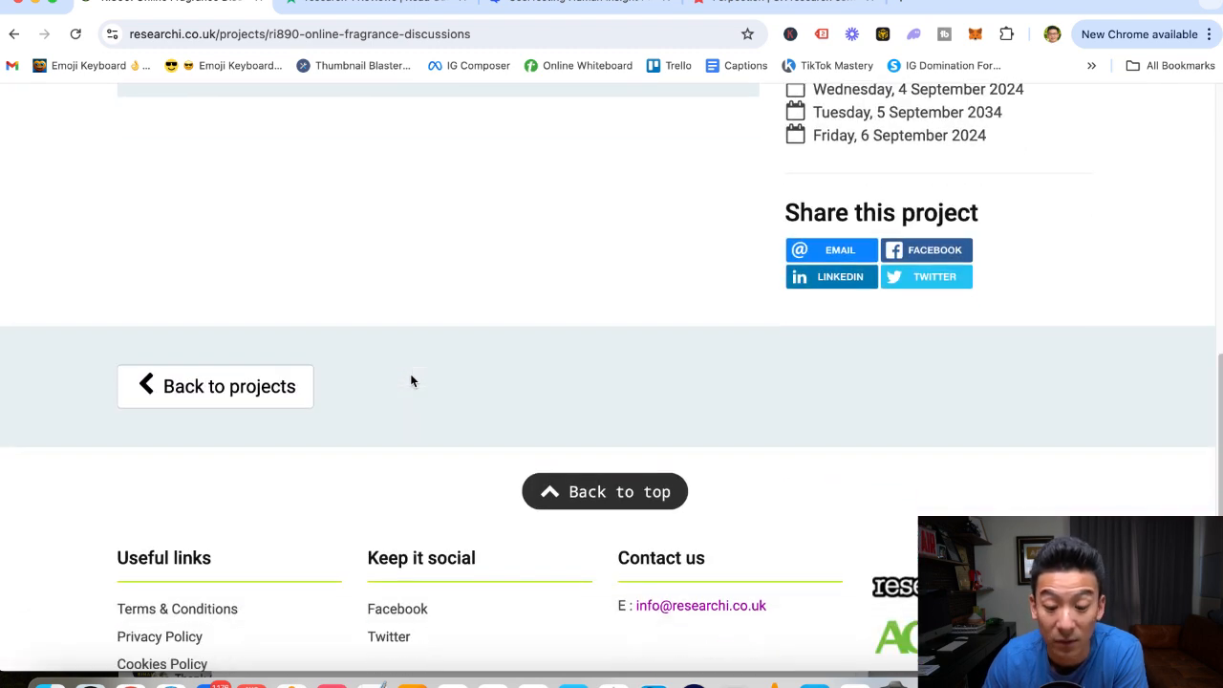
{"action": "scroll", "scroll_direction": "up", "scroll_amount": 3}
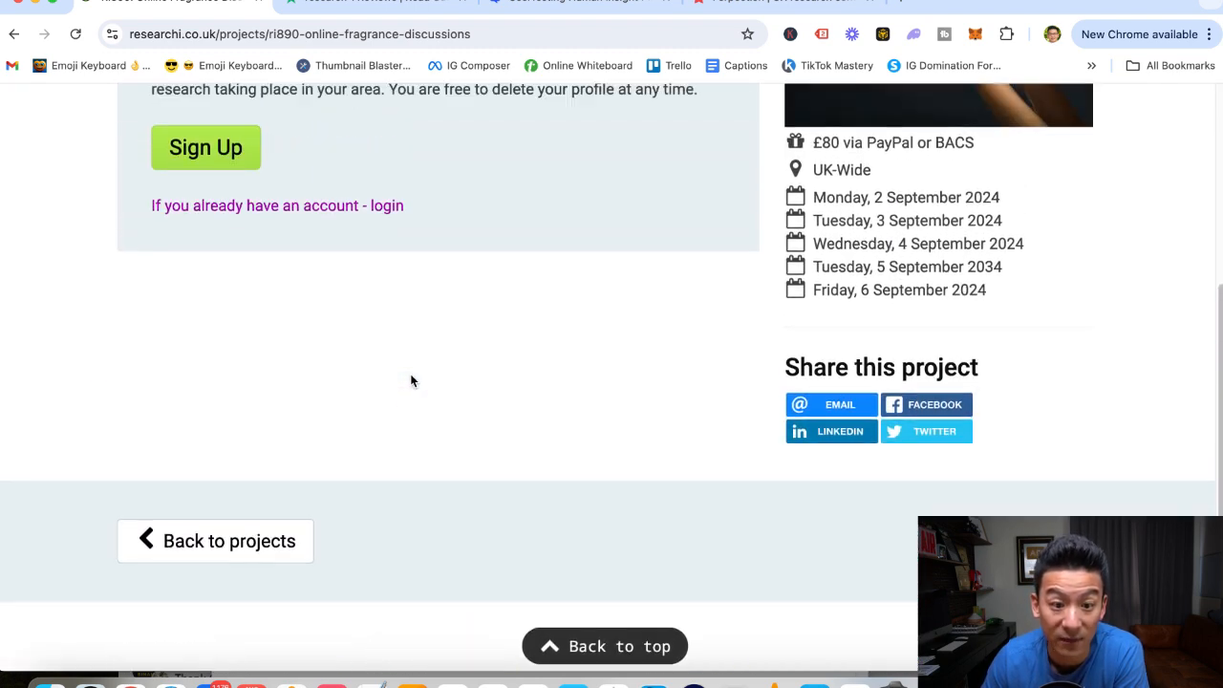
{"action": "scroll", "scroll_direction": "up", "scroll_amount": 3}
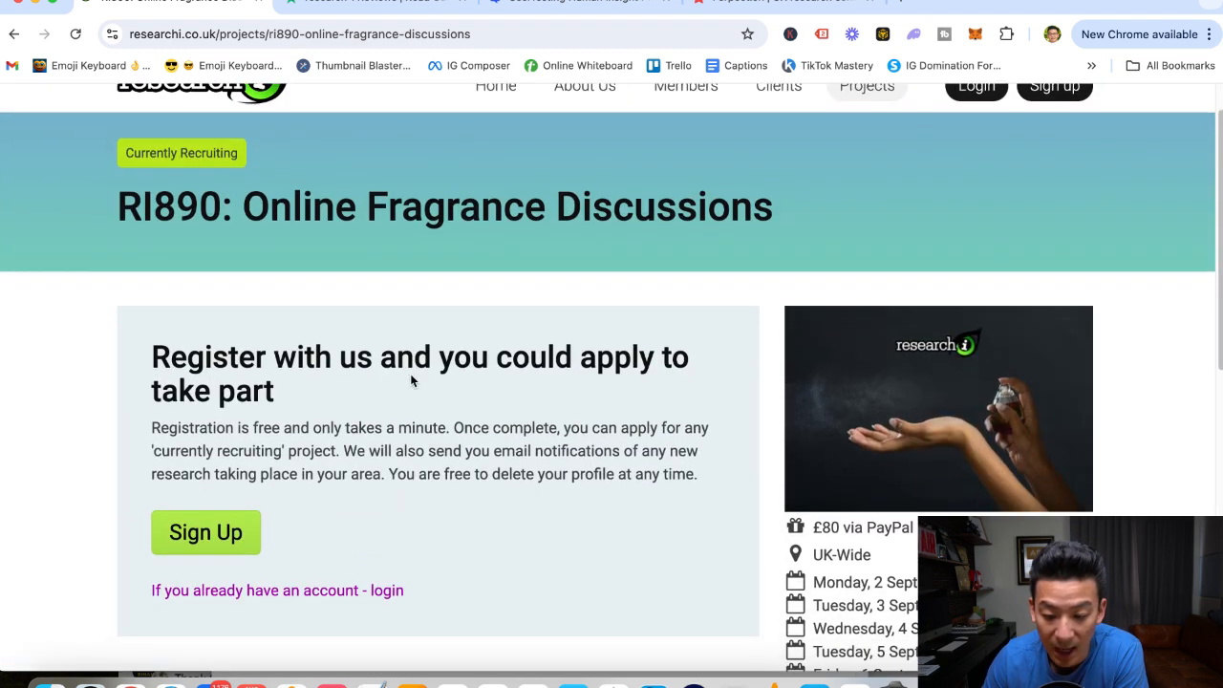
{"action": "scroll", "scroll_direction": "down", "scroll_amount": 3}
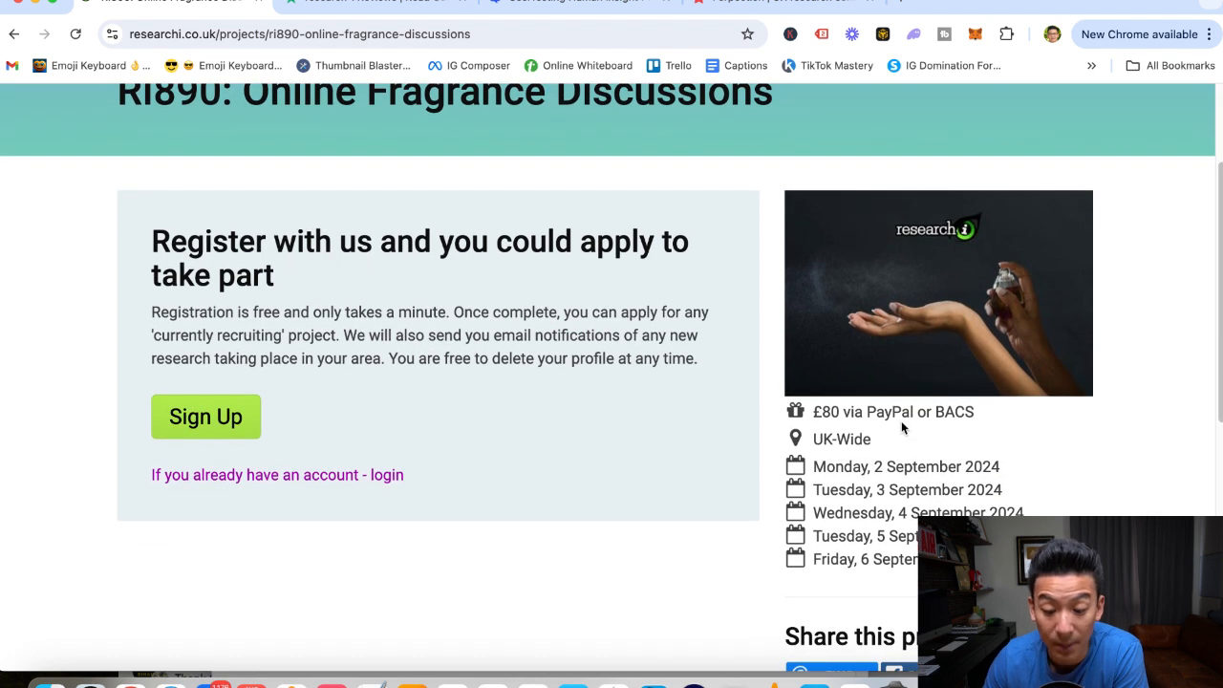
{"action": "mouse_move", "coordinate": [978, 428]}
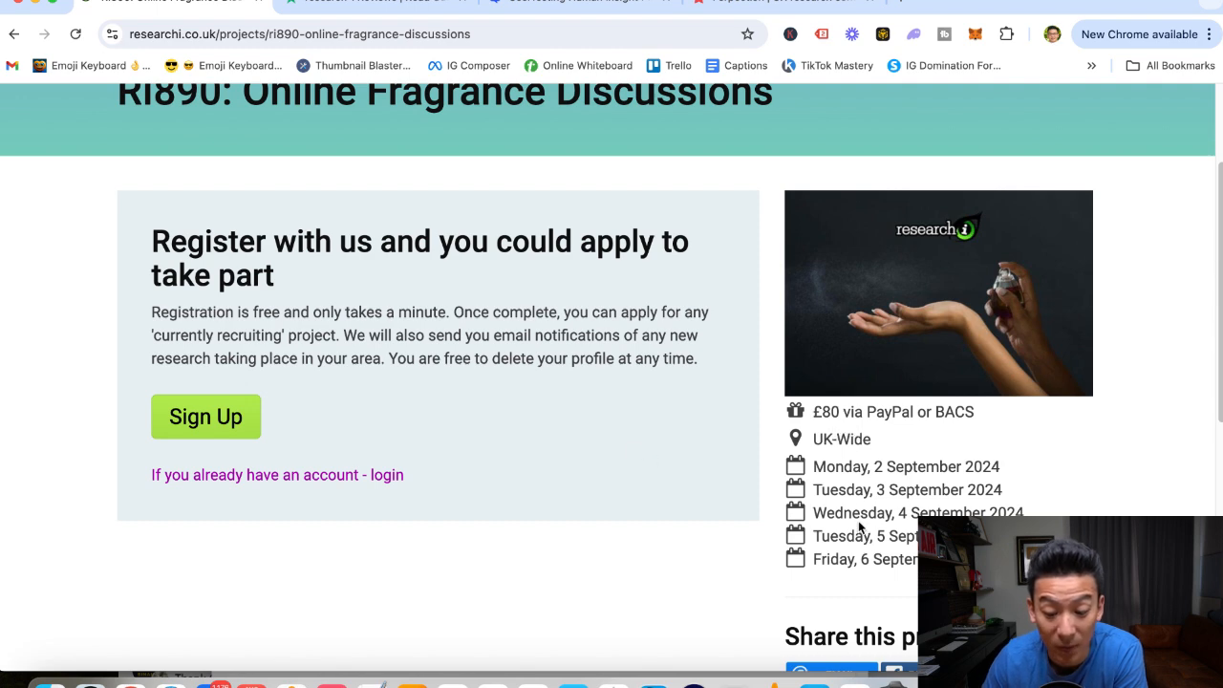
{"action": "scroll", "scroll_direction": "down", "scroll_amount": 3}
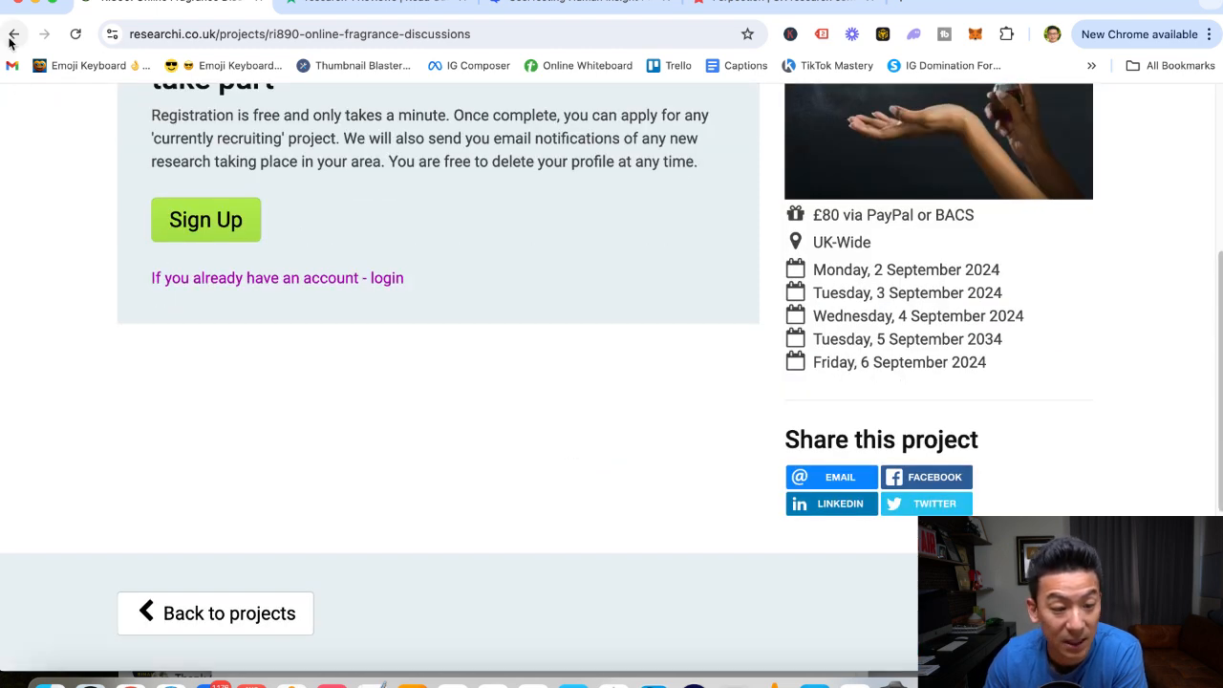
Return to the Projects list and scroll to the closed RI889 and RI888 5-Day Game Test (£500) cards.
{"action": "left_click", "coordinate": [13, 34]}
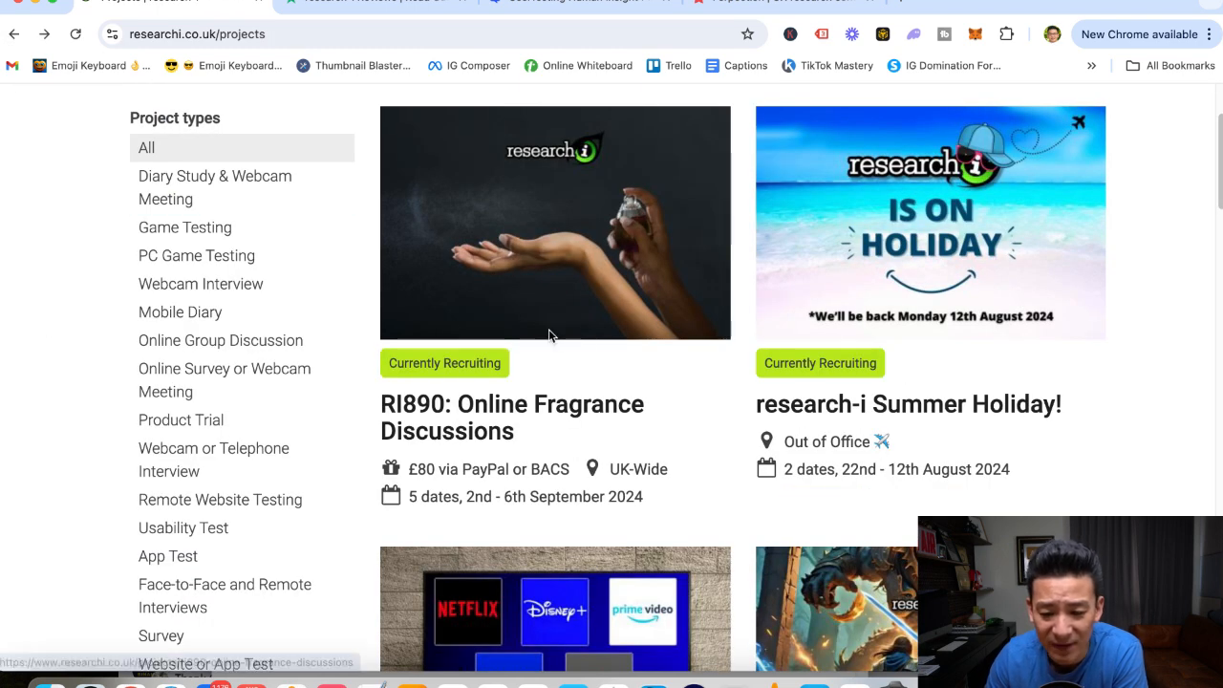
{"action": "scroll", "scroll_direction": "down", "scroll_amount": 3}
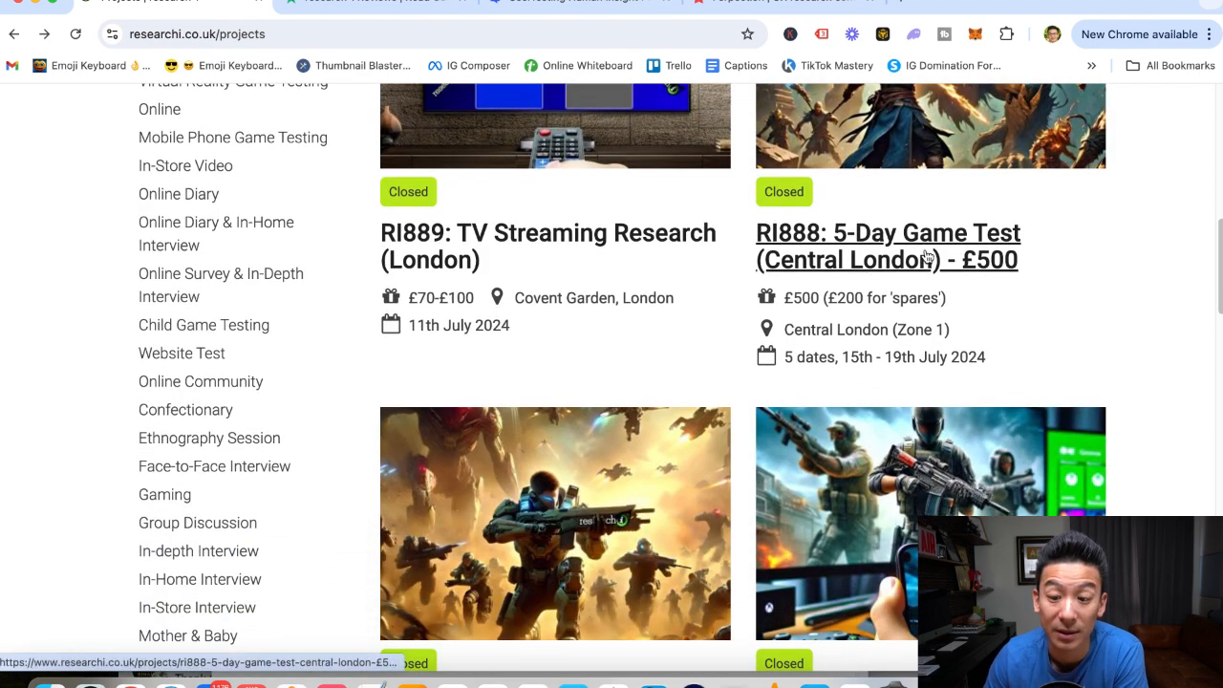
{"action": "mouse_move", "coordinate": [858, 329]}
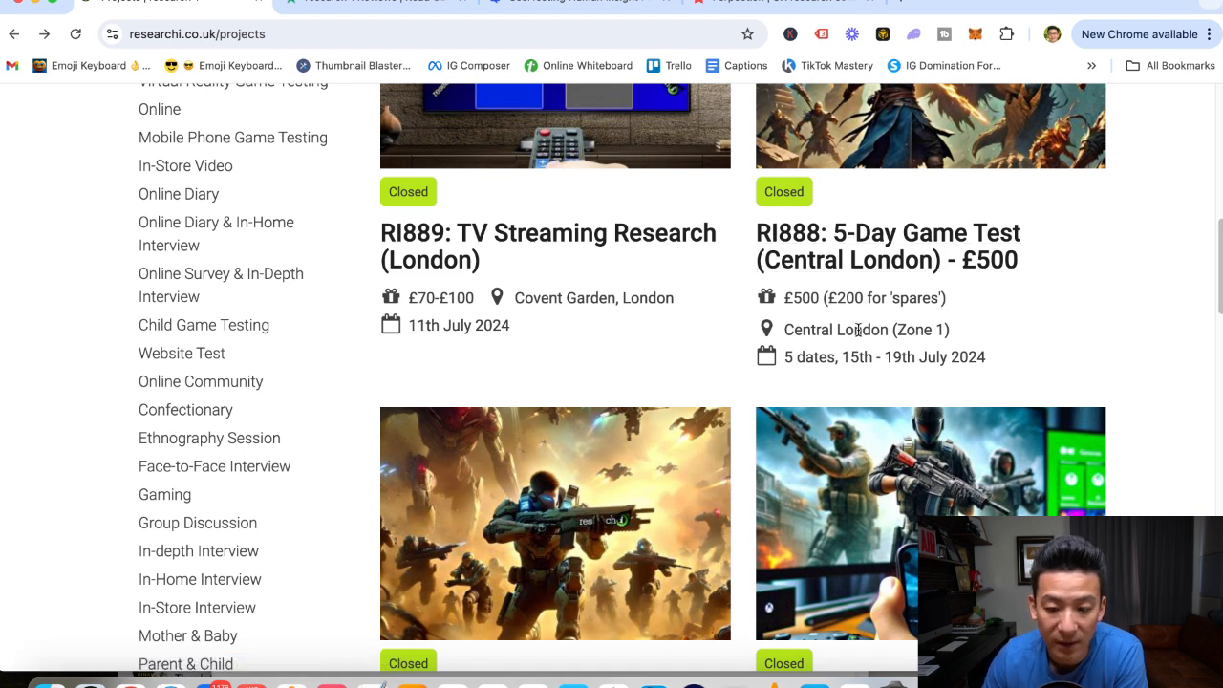
{"action": "mouse_move", "coordinate": [887, 244]}
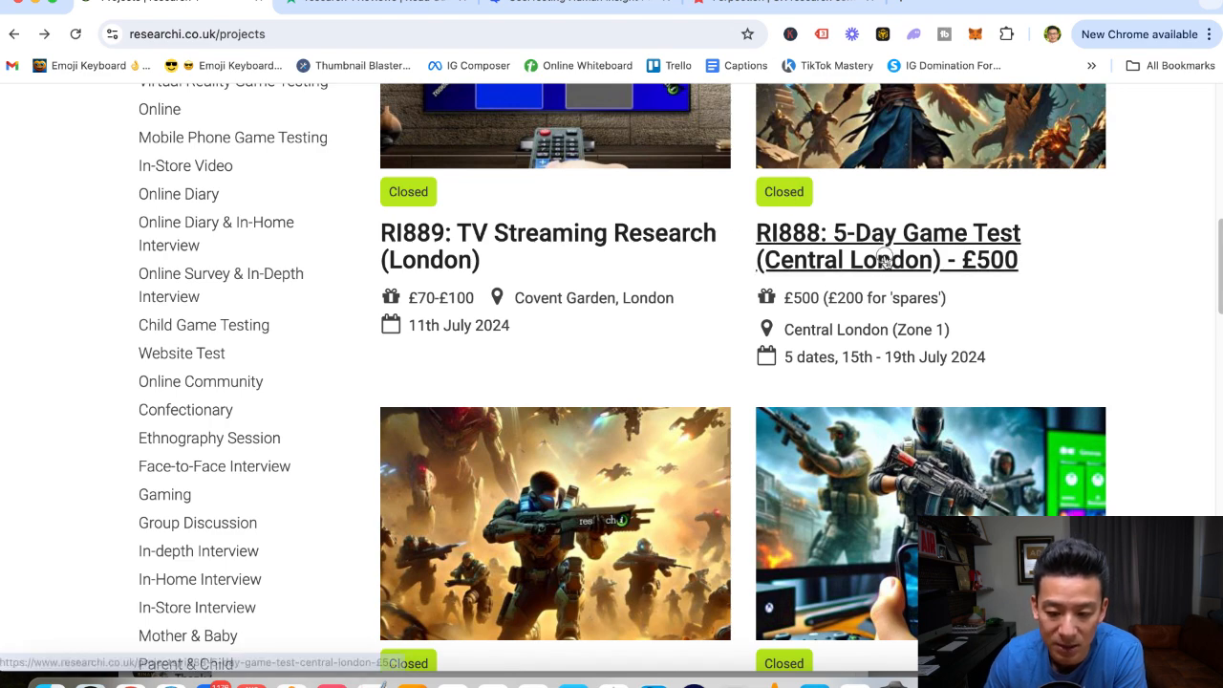
{"action": "left_click", "coordinate": [886, 245]}
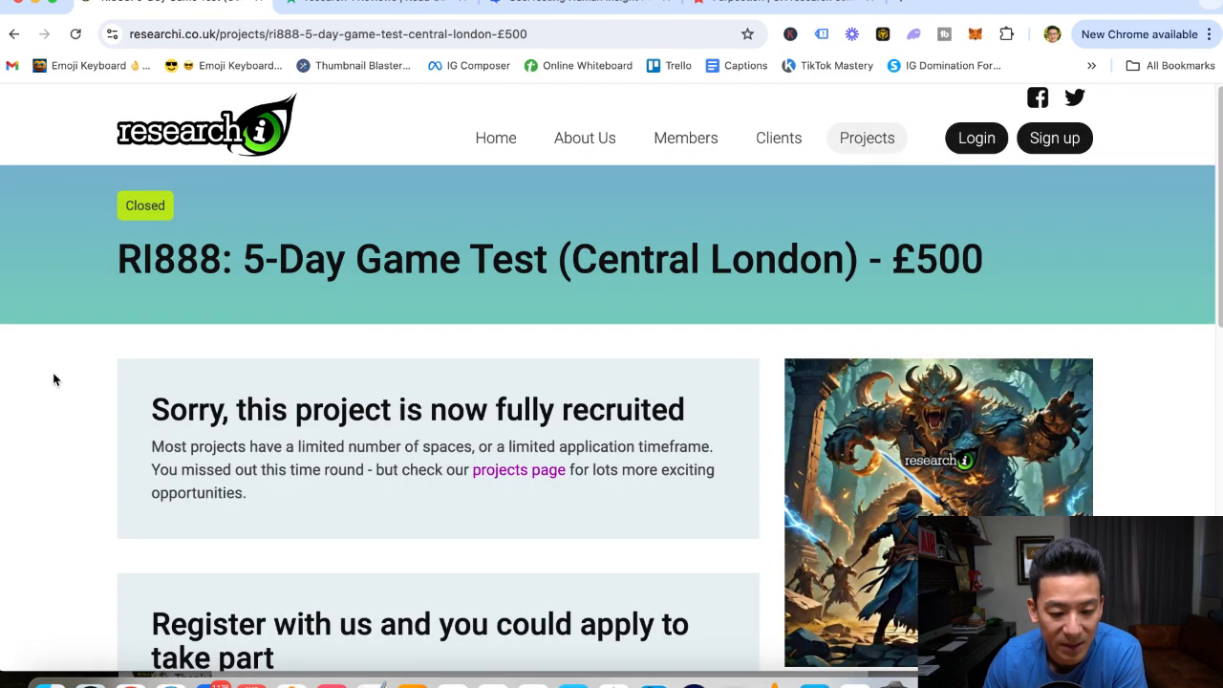
{"action": "scroll", "scroll_direction": "down", "scroll_amount": 3}
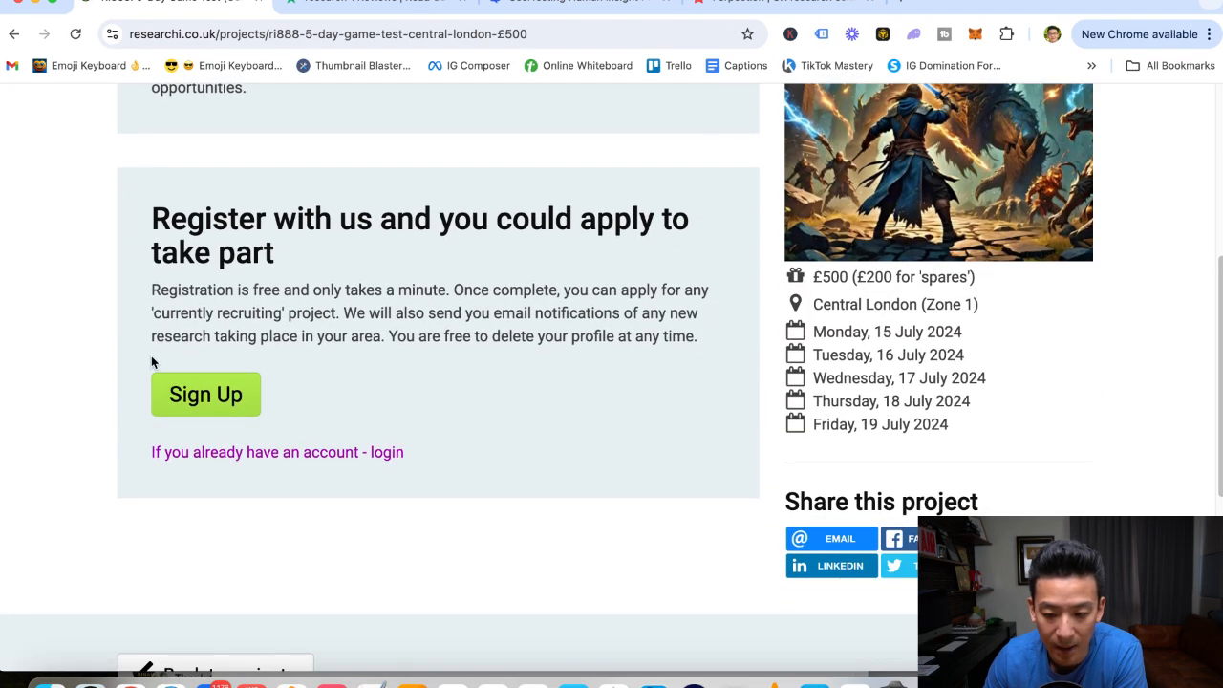
{"action": "mouse_move", "coordinate": [378, 509]}
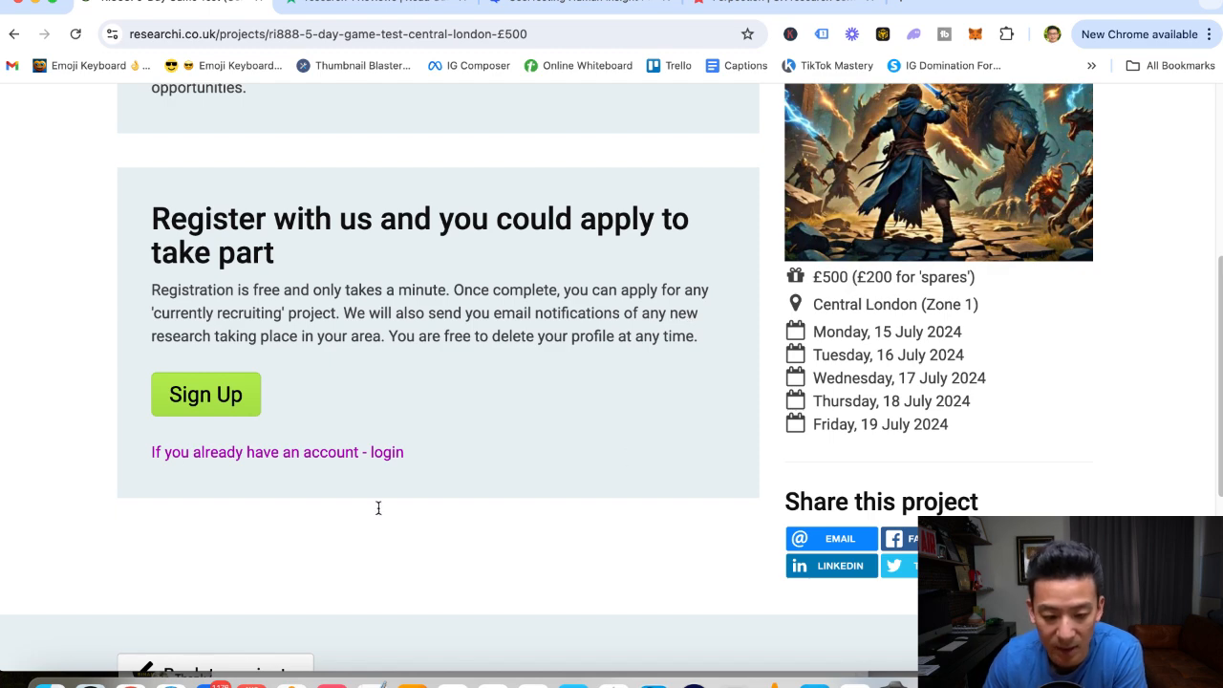
{"action": "mouse_move", "coordinate": [160, 279]}
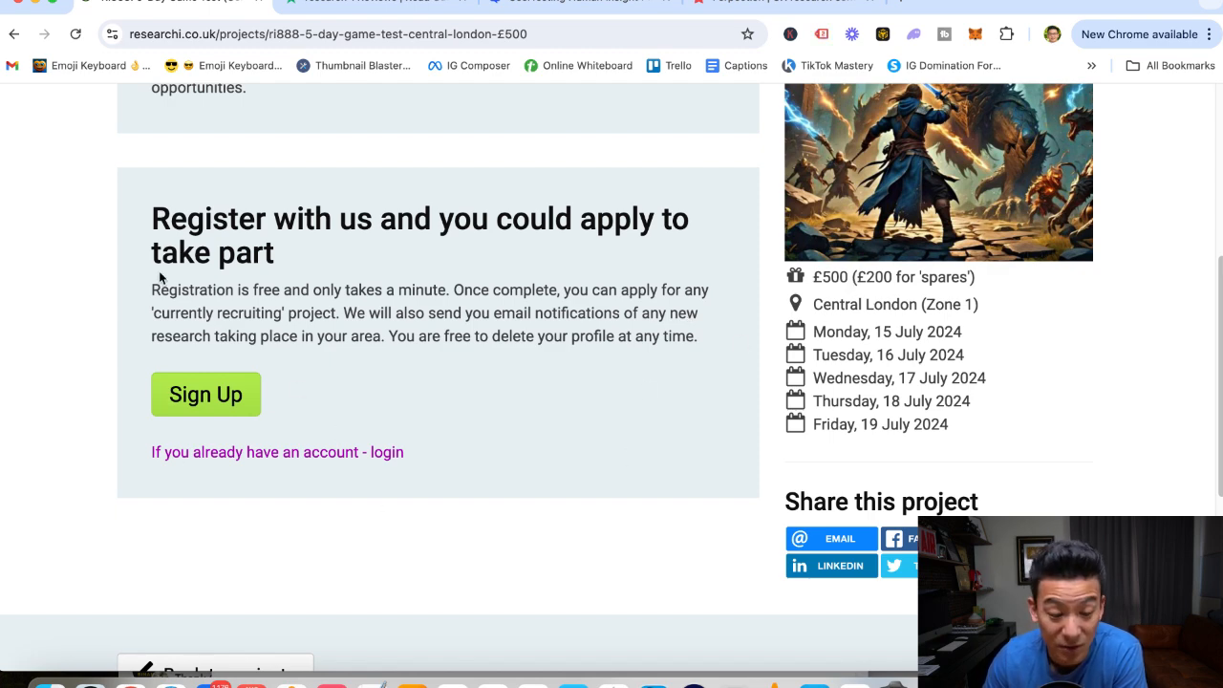
{"action": "left_click", "coordinate": [13, 35]}
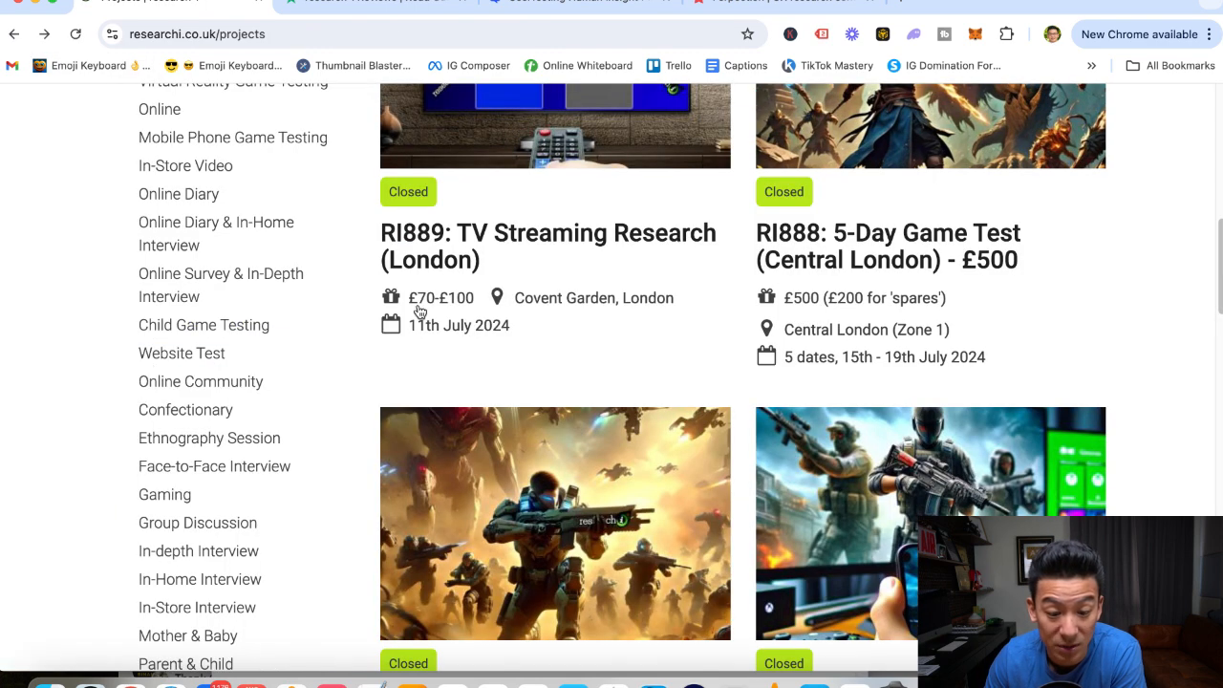
{"action": "scroll", "scroll_direction": "down", "scroll_amount": 3}
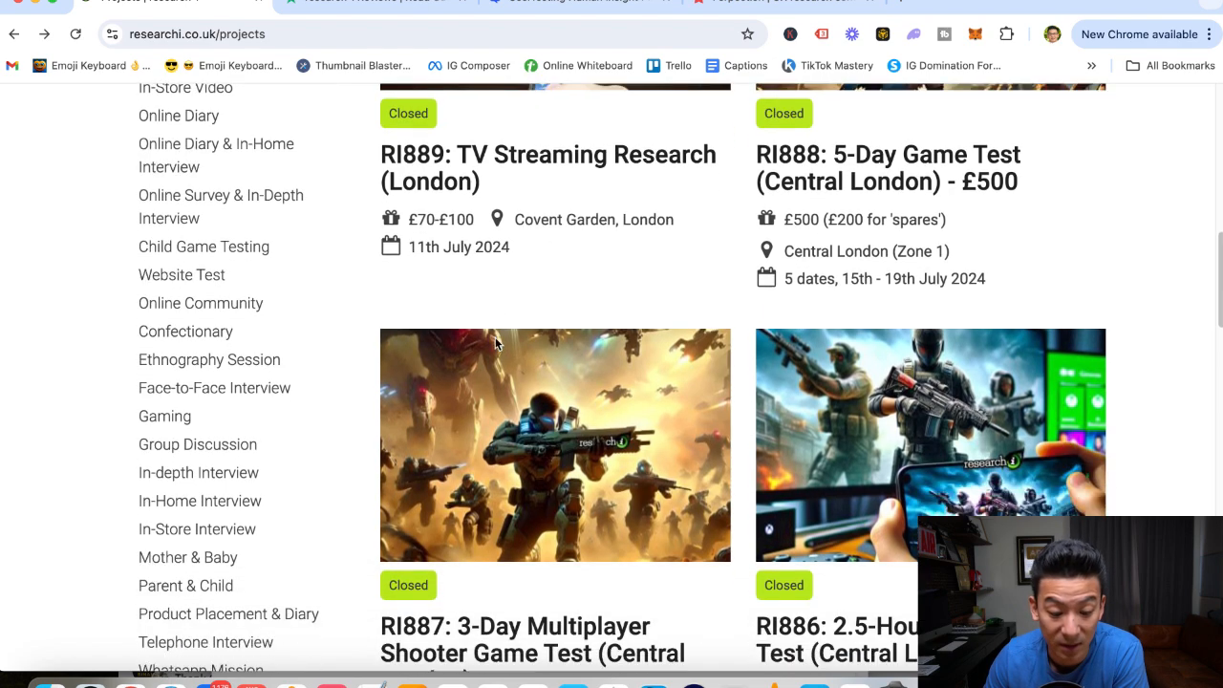
{"action": "scroll", "scroll_direction": "down", "scroll_amount": 3}
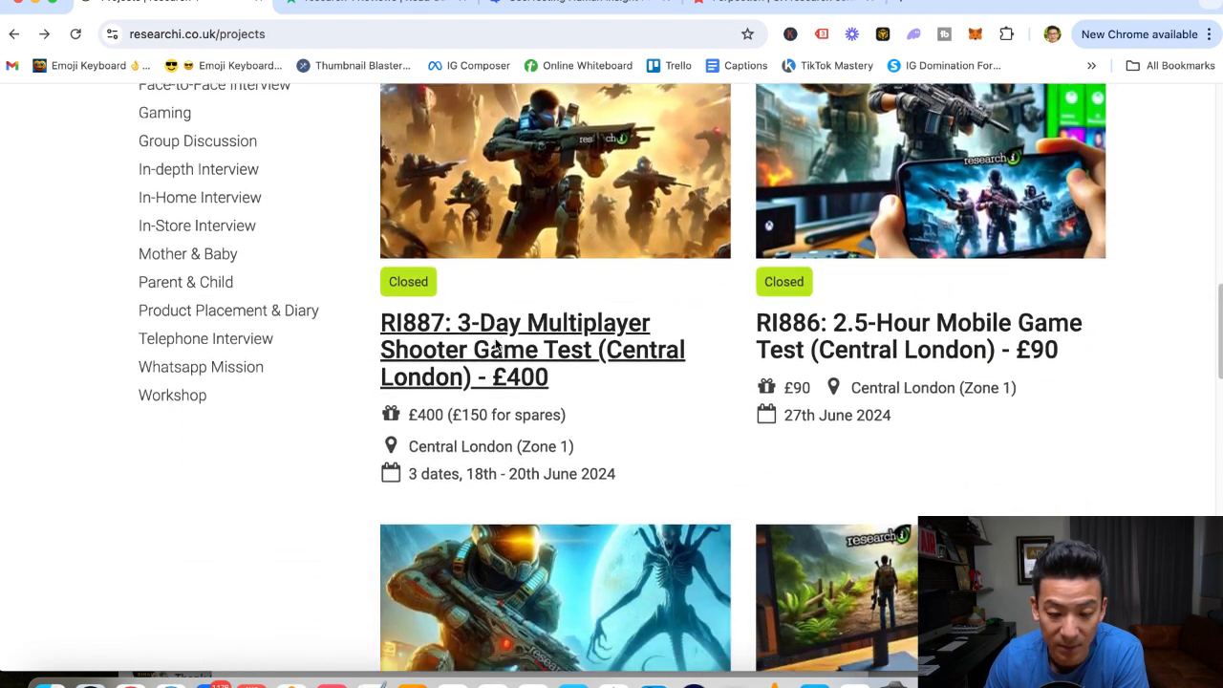
{"action": "scroll", "scroll_direction": "up", "scroll_amount": 3}
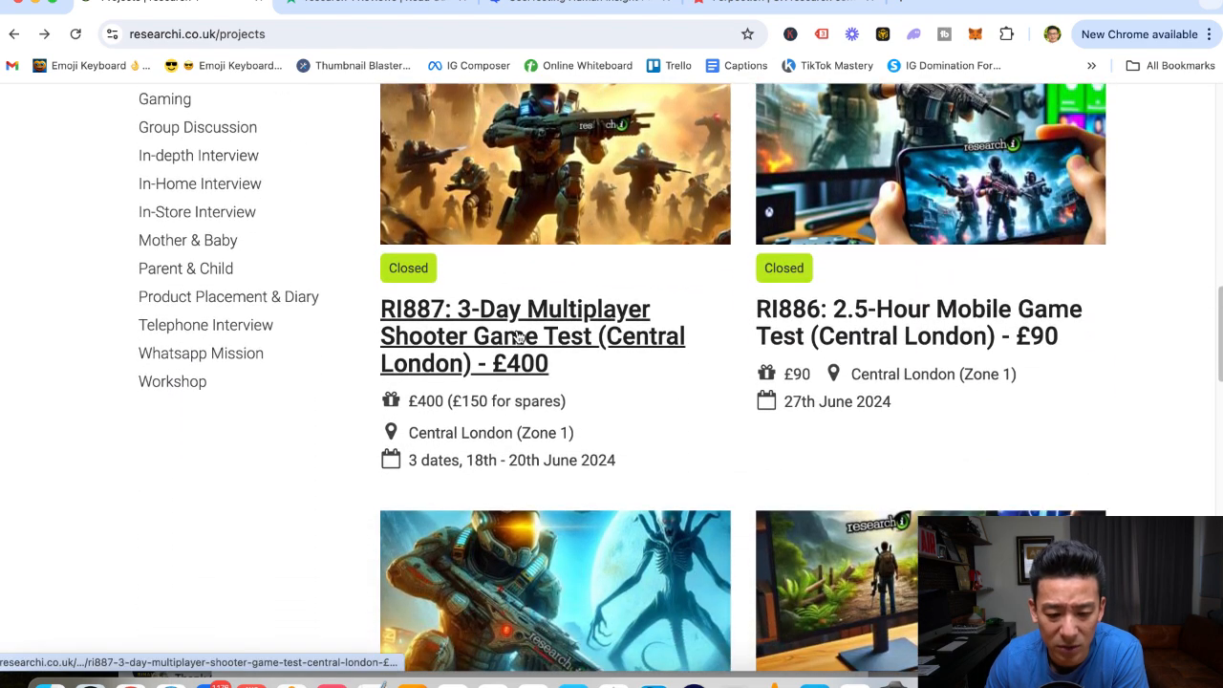
{"action": "mouse_move", "coordinate": [536, 386]}
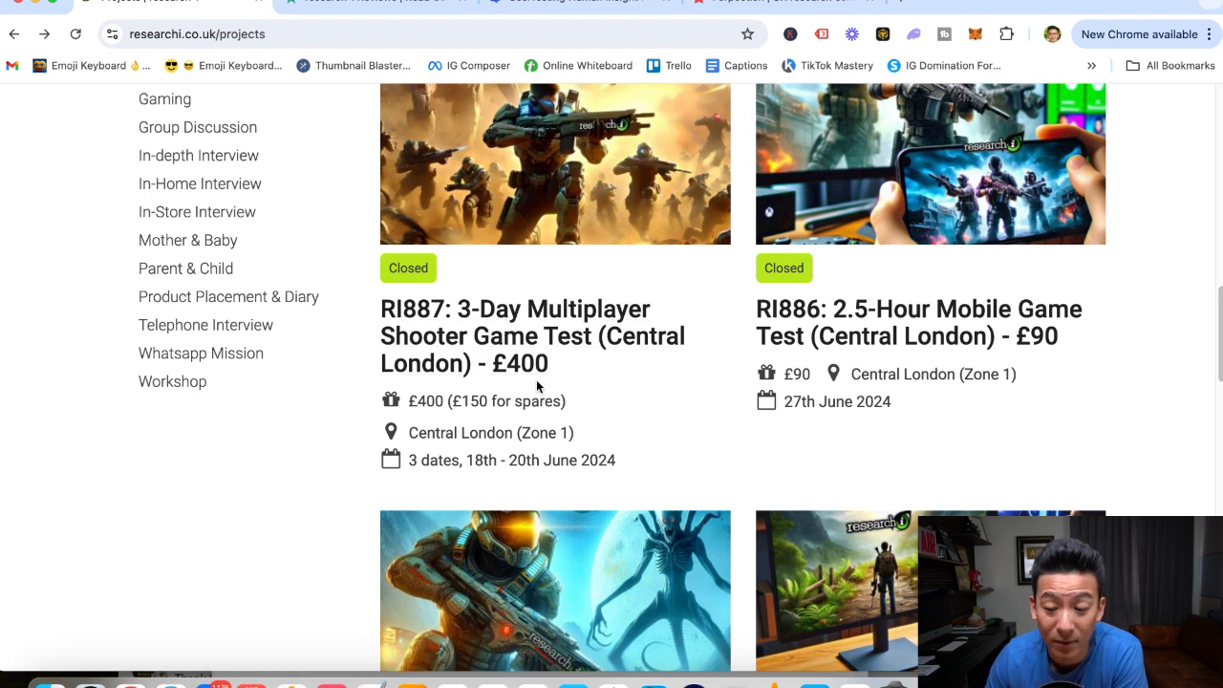
{"action": "mouse_move", "coordinate": [927, 325]}
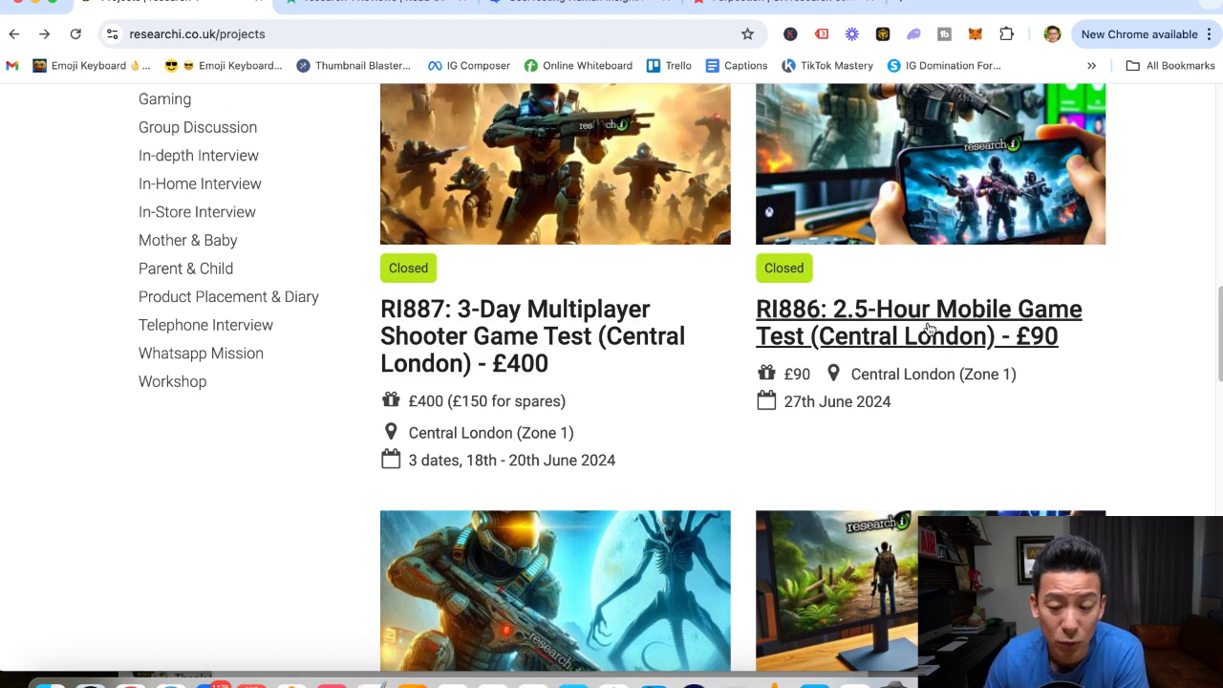
{"action": "mouse_move", "coordinate": [917, 321]}
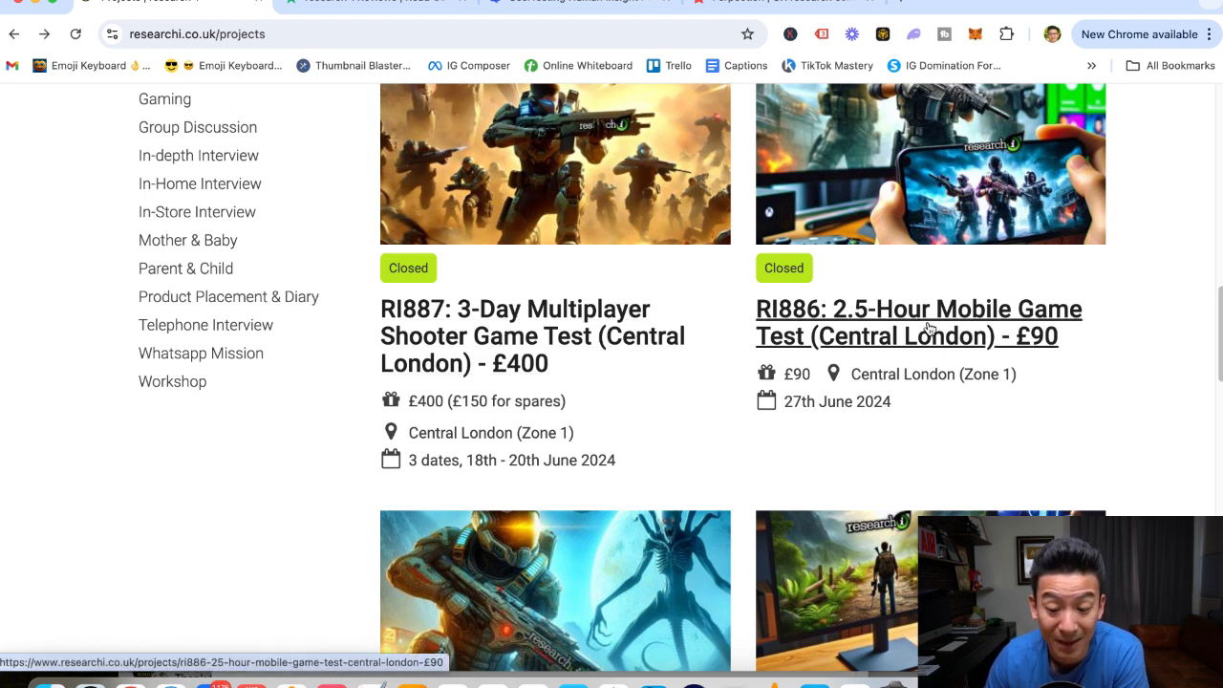
{"action": "mouse_move", "coordinate": [489, 436]}
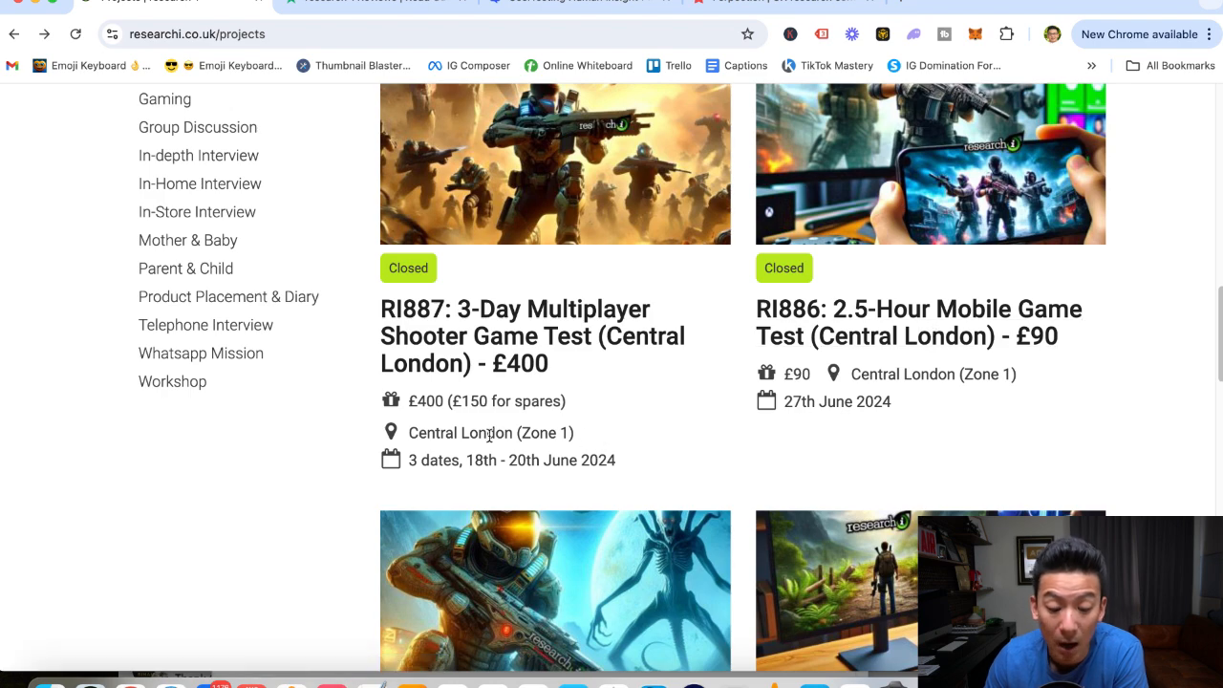
{"action": "scroll", "scroll_direction": "down", "scroll_amount": 3}
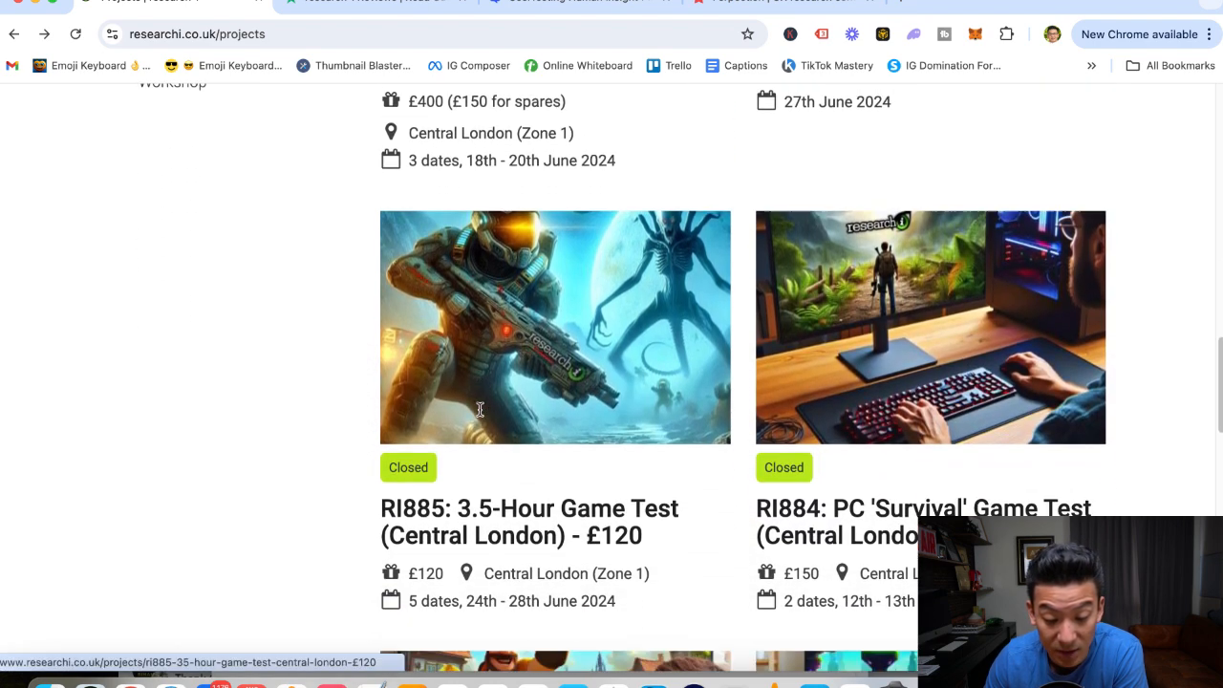
{"action": "scroll", "scroll_direction": "up", "scroll_amount": 3}
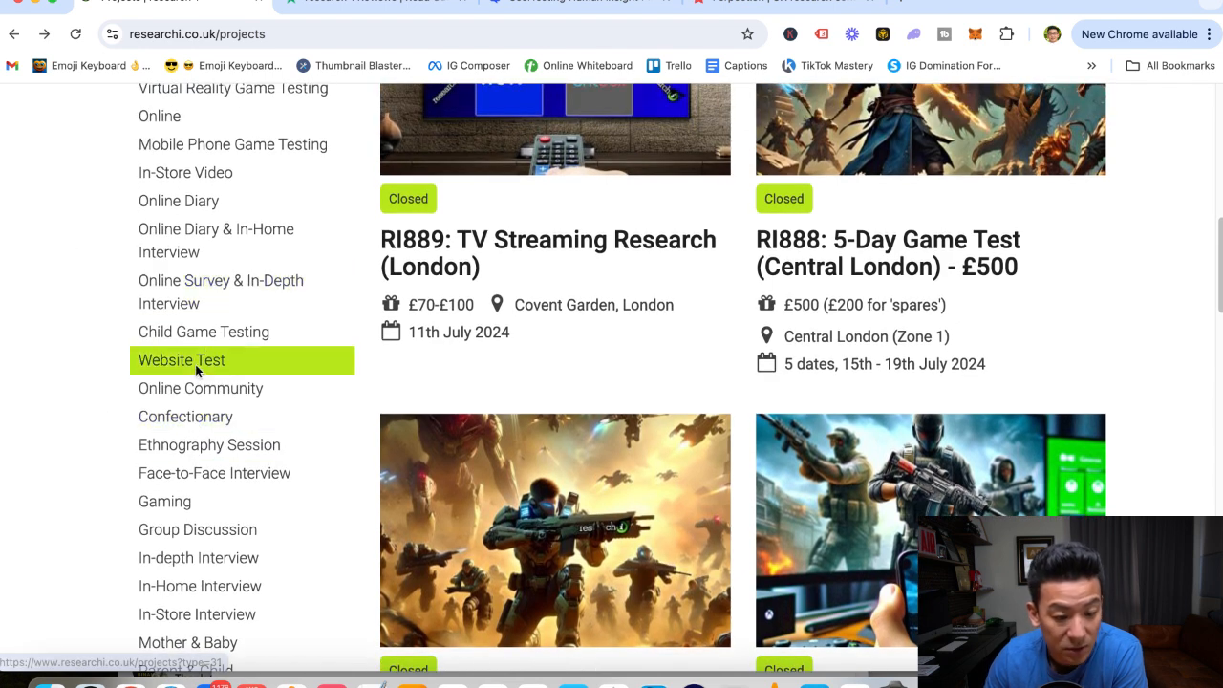
Filter the projects list to Website Test projects and scroll through the matching studies.
{"action": "left_click", "coordinate": [182, 359]}
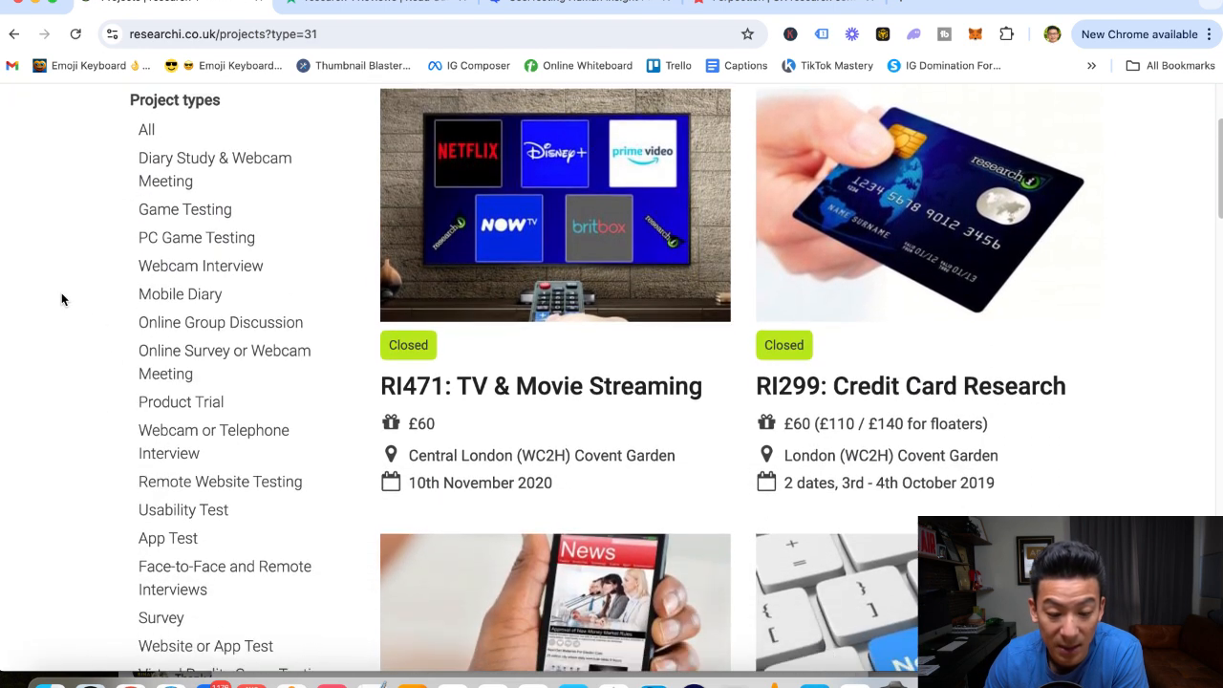
{"action": "scroll", "scroll_direction": "down", "scroll_amount": 3}
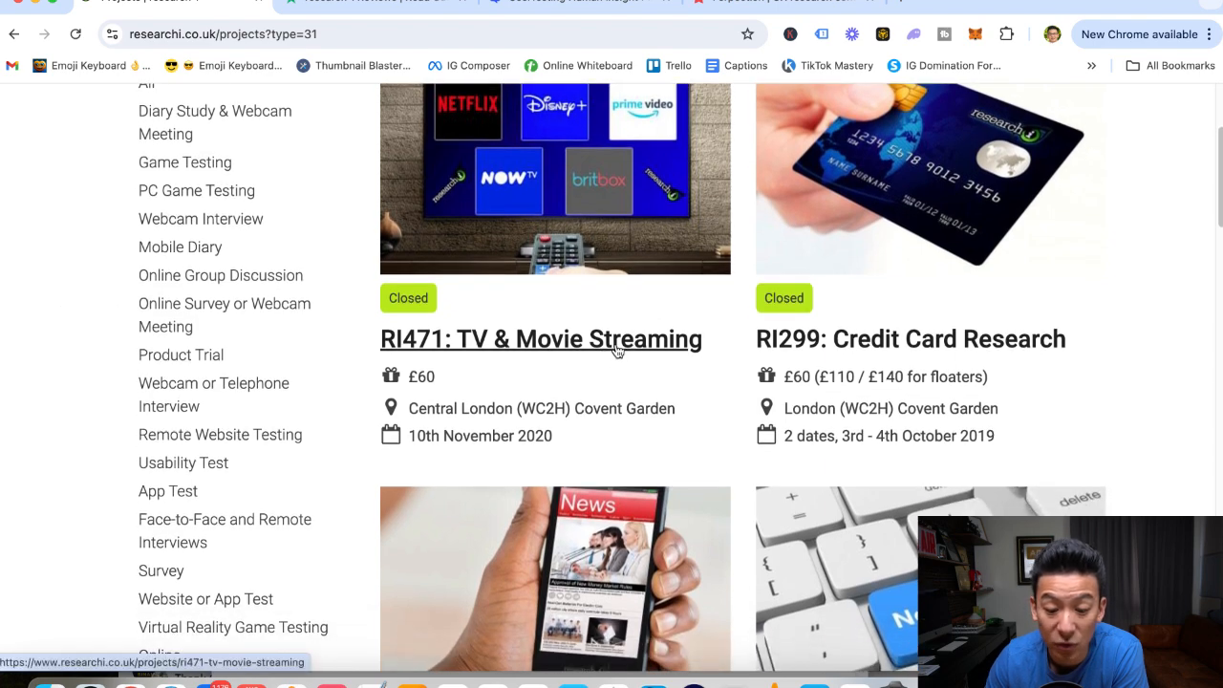
{"action": "scroll", "scroll_direction": "down", "scroll_amount": 3}
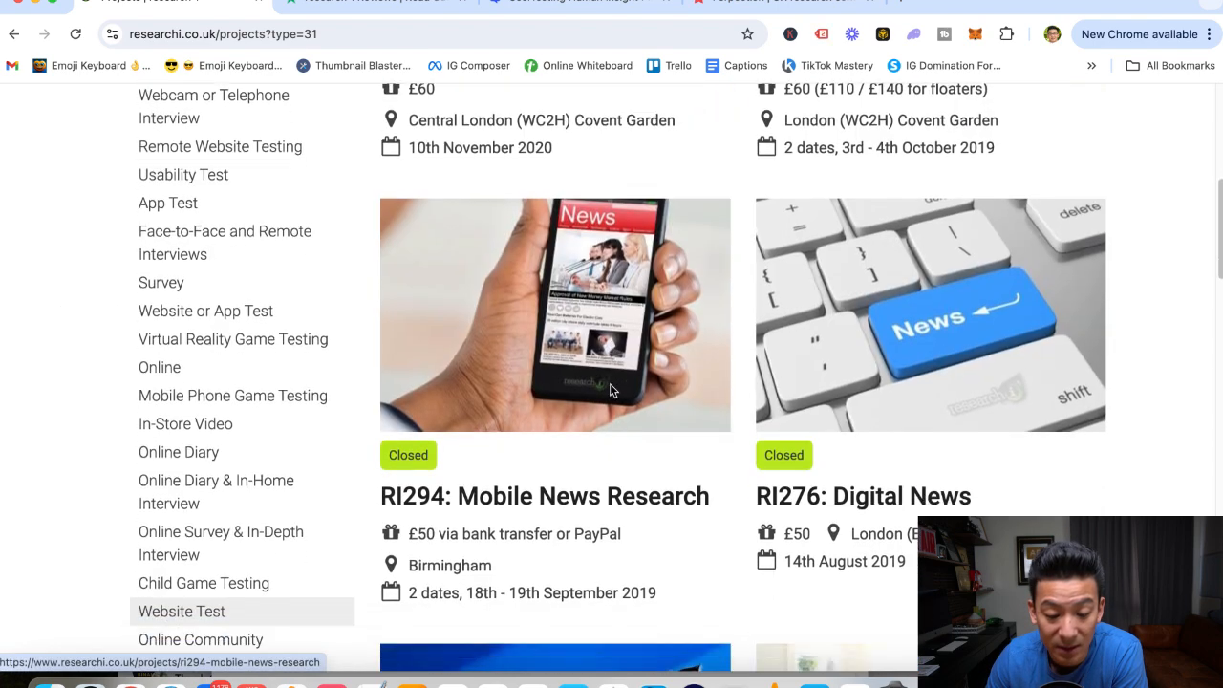
{"action": "scroll", "scroll_direction": "up", "scroll_amount": 3}
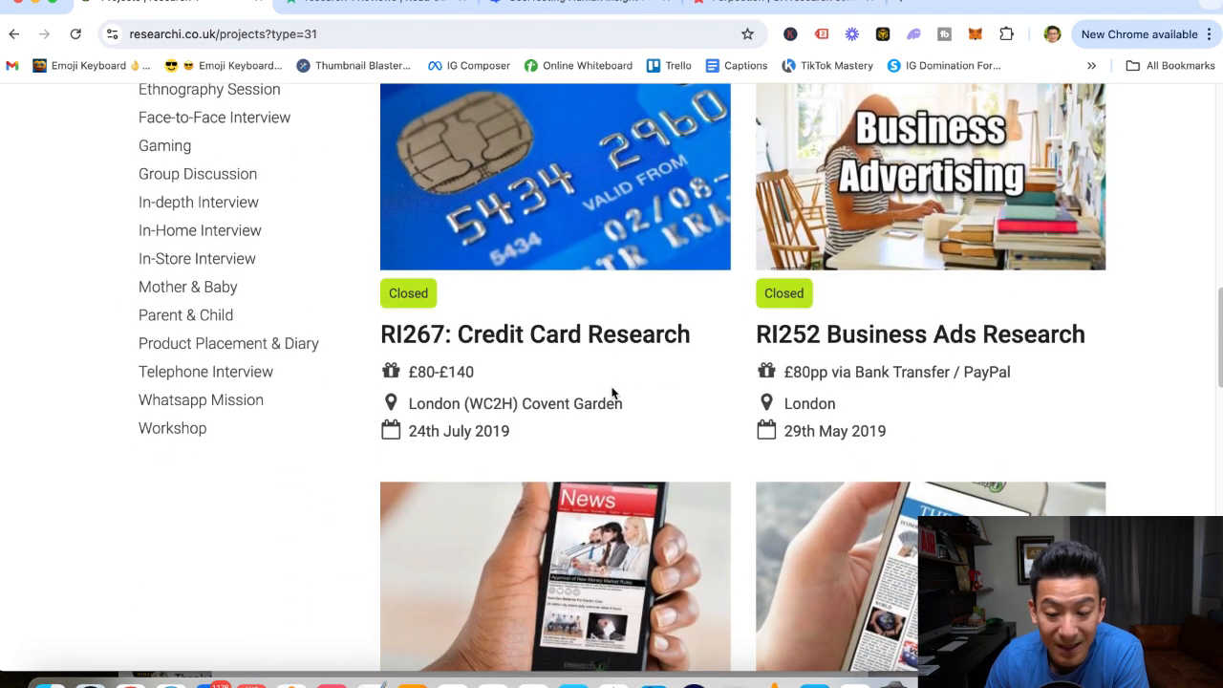
{"action": "scroll", "scroll_direction": "down", "scroll_amount": 3}
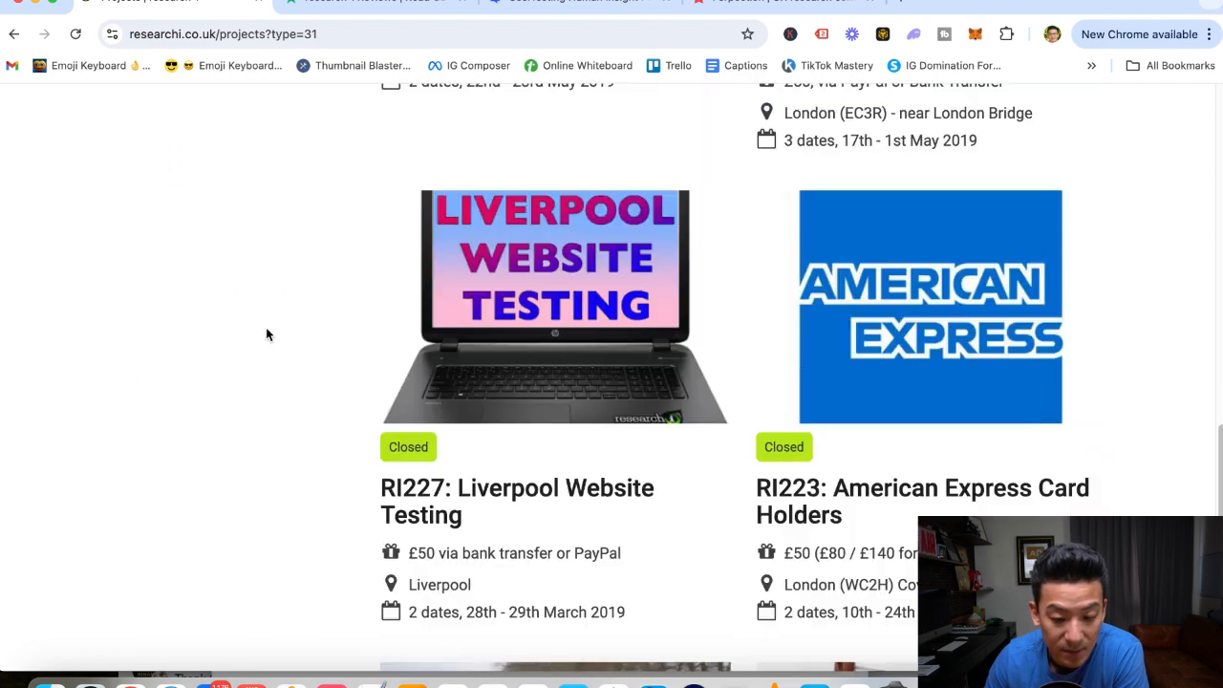
{"action": "scroll", "scroll_direction": "up", "scroll_amount": 3}
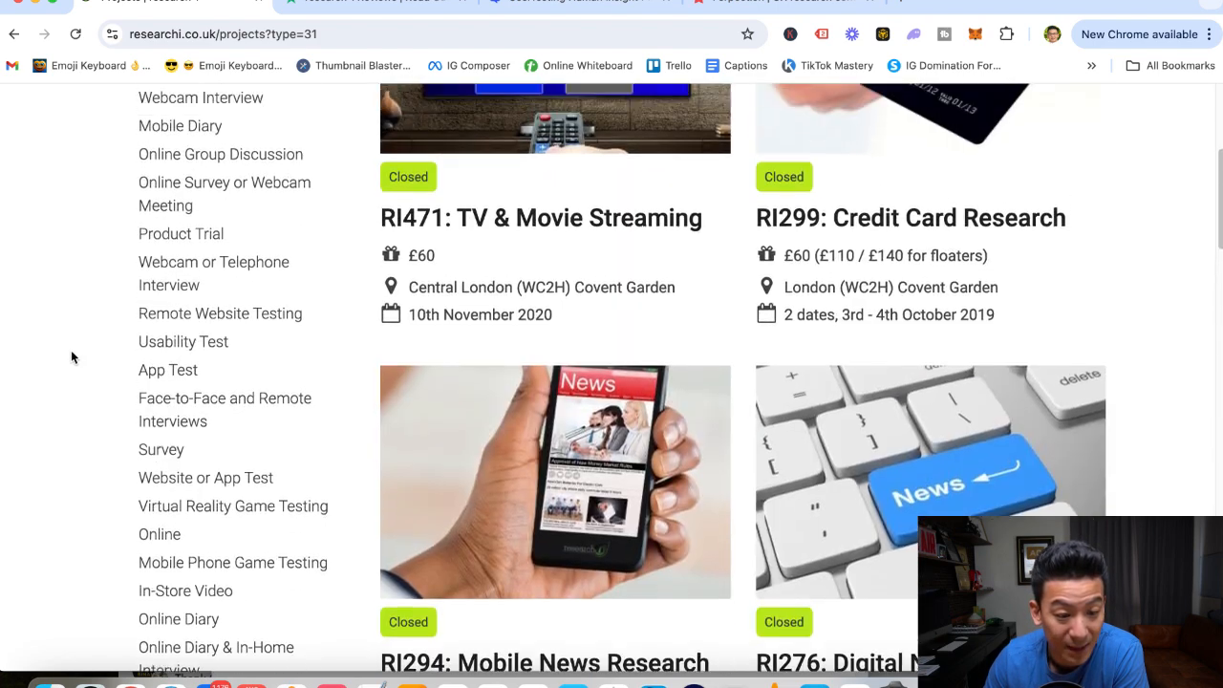
{"action": "scroll", "scroll_direction": "up", "scroll_amount": 3}
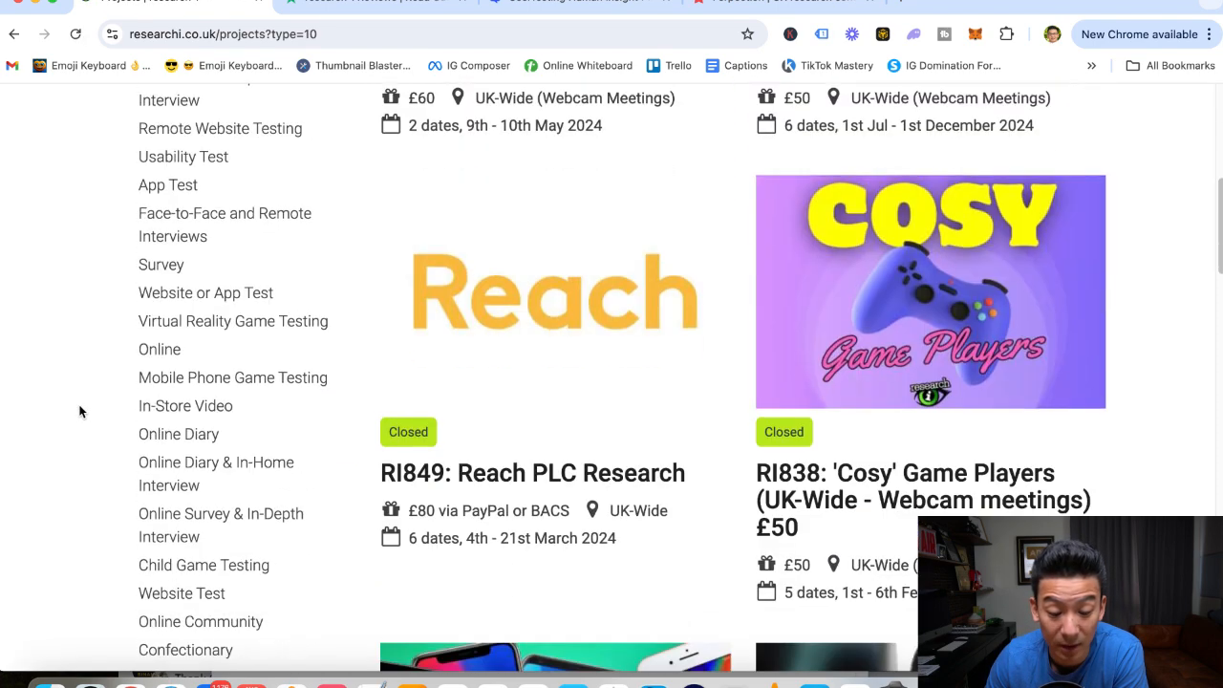
{"action": "scroll", "scroll_direction": "down", "scroll_amount": 3}
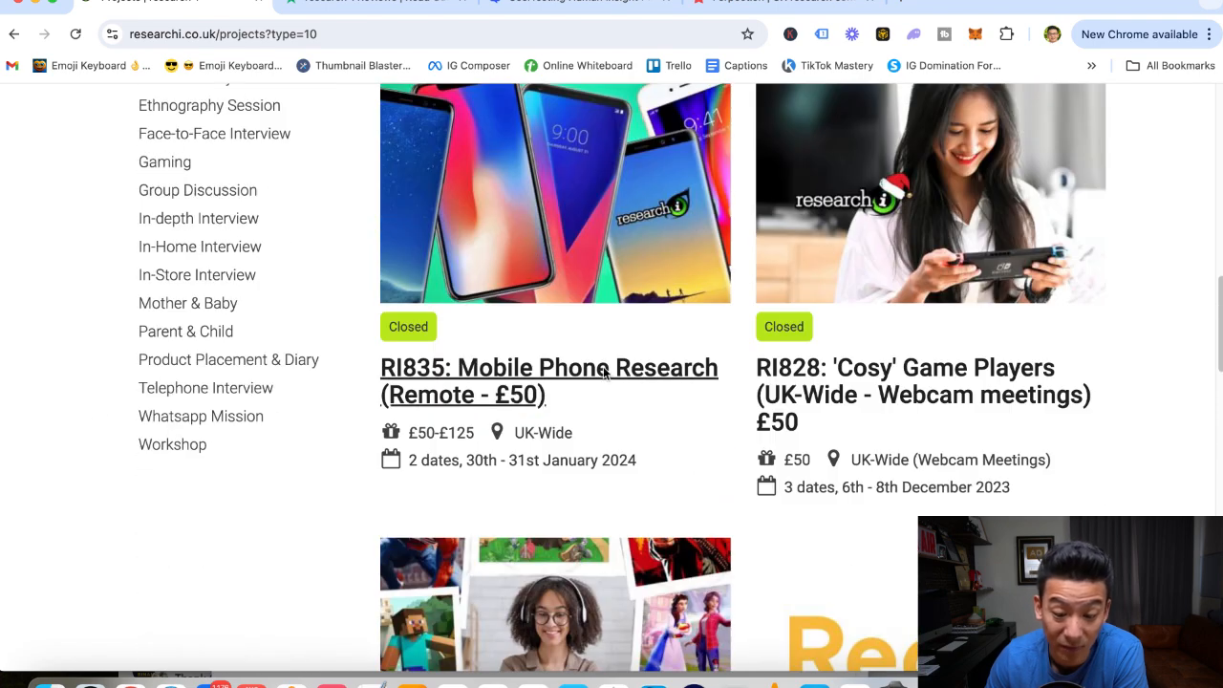
{"action": "scroll", "scroll_direction": "up", "scroll_amount": 3}
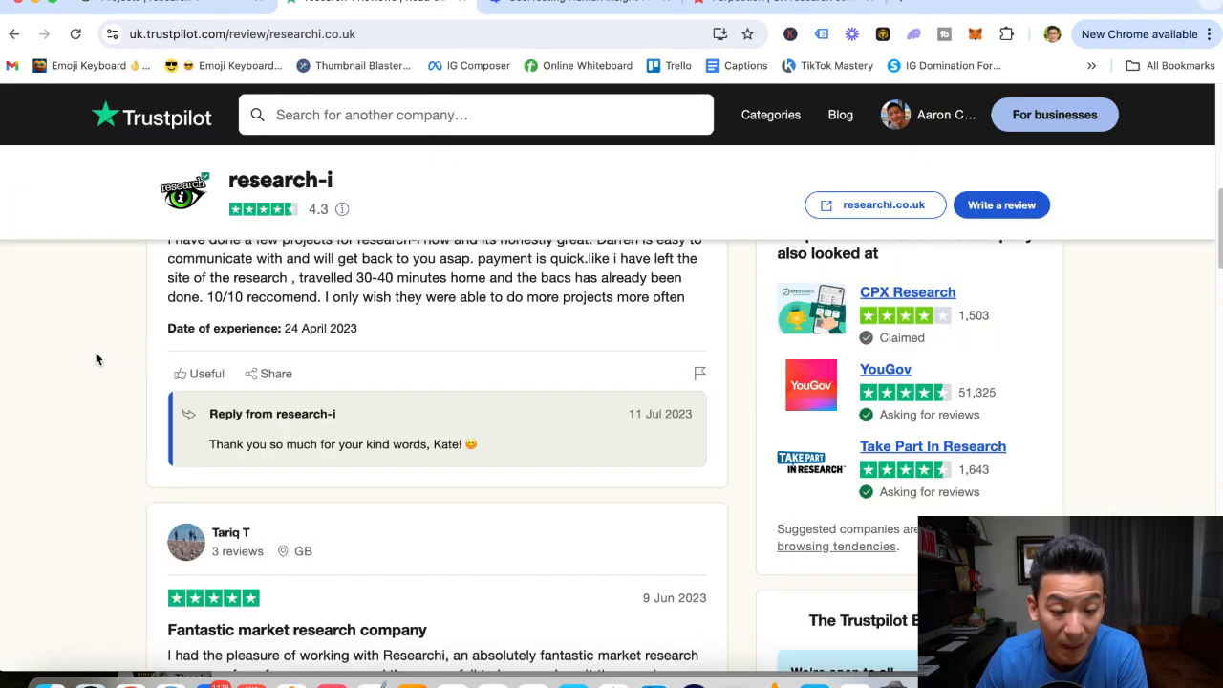
{"action": "scroll", "scroll_direction": "up", "scroll_amount": 3}
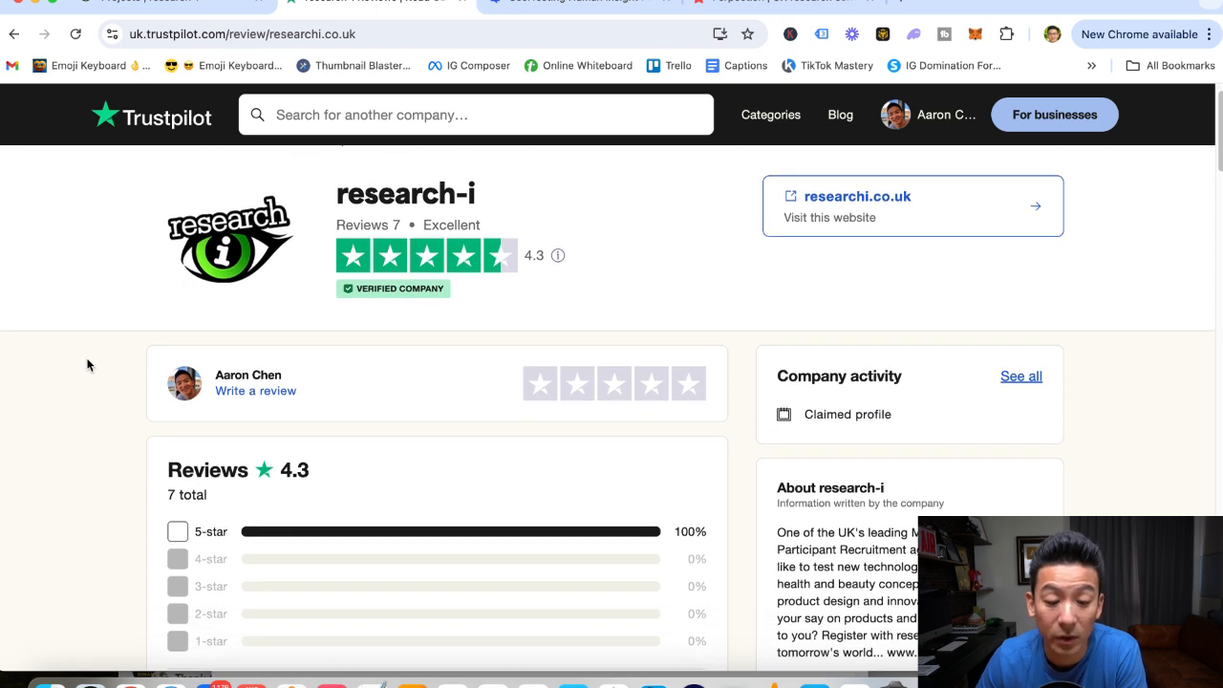
{"action": "mouse_move", "coordinate": [419, 224]}
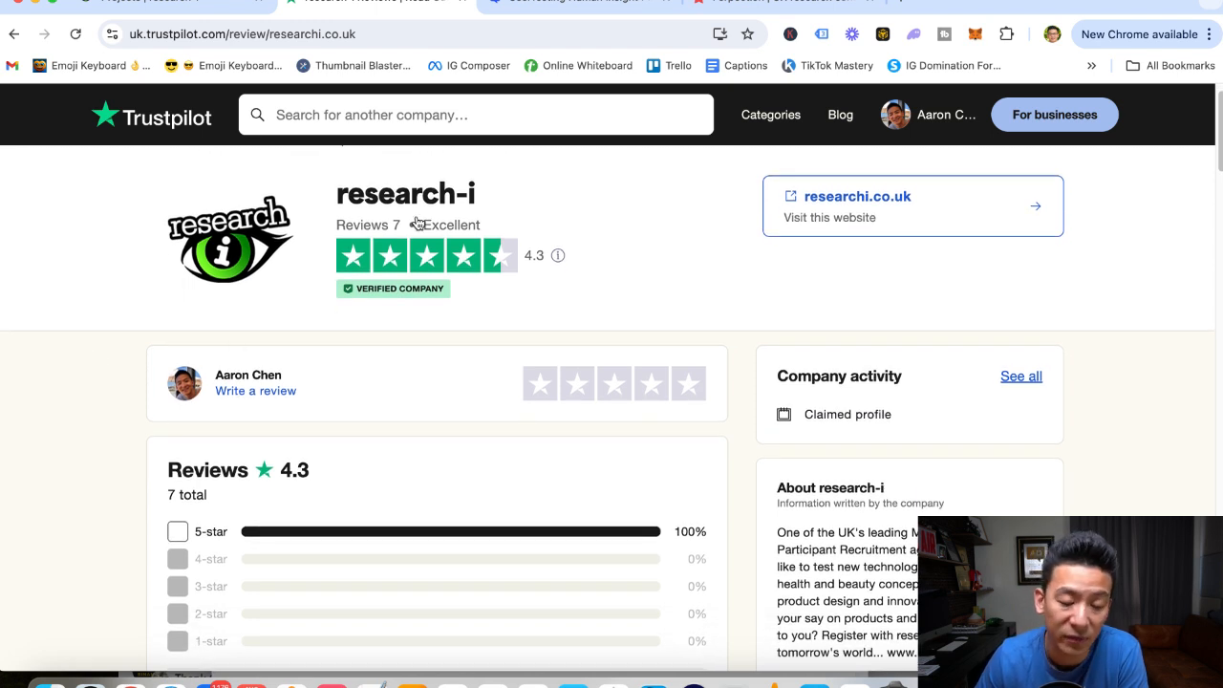
{"action": "mouse_move", "coordinate": [508, 298]}
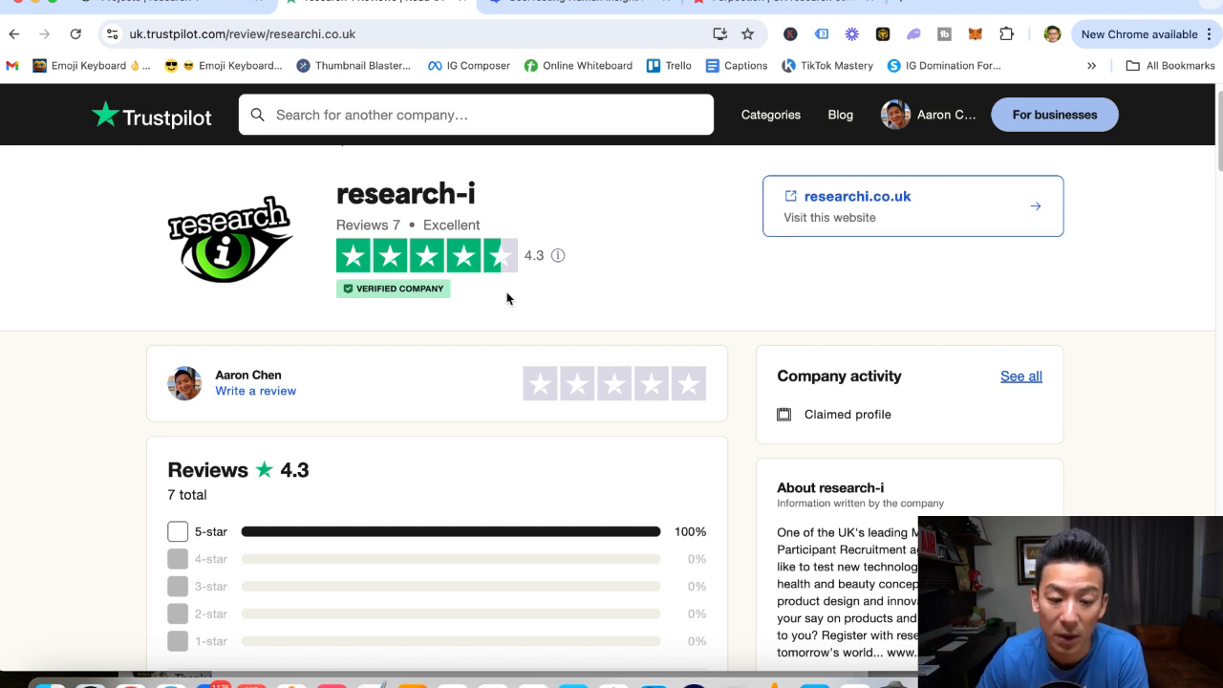
{"action": "mouse_move", "coordinate": [382, 520]}
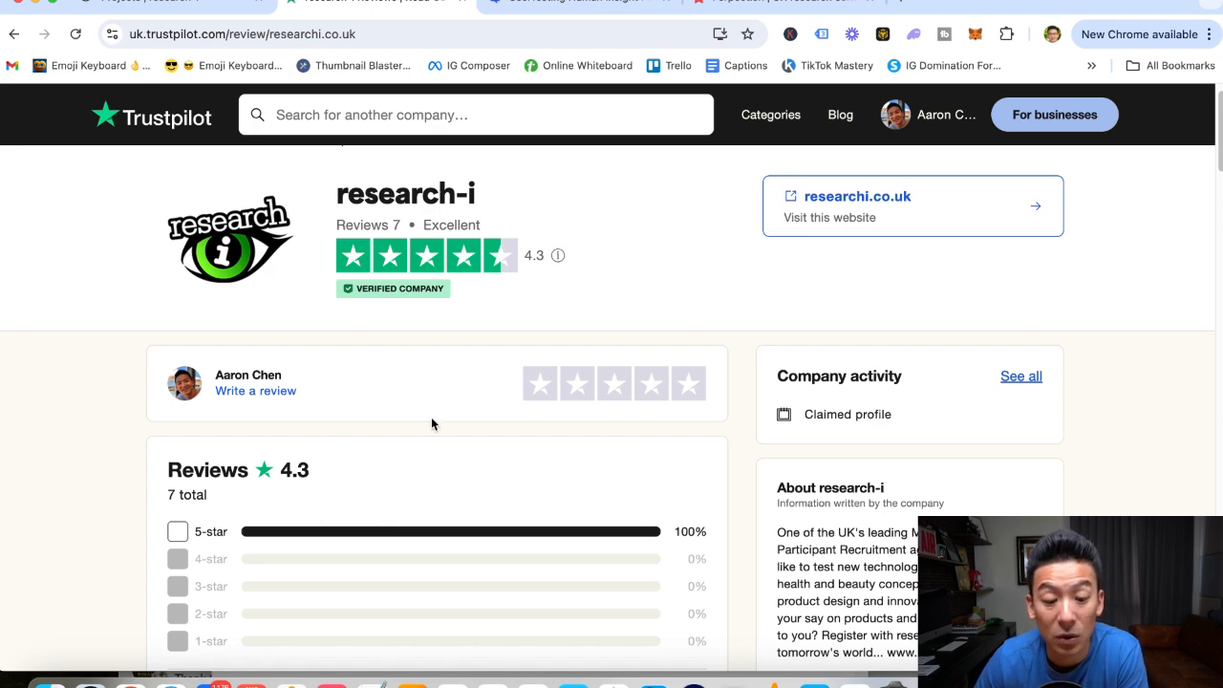
{"action": "left_click", "coordinate": [856, 195]}
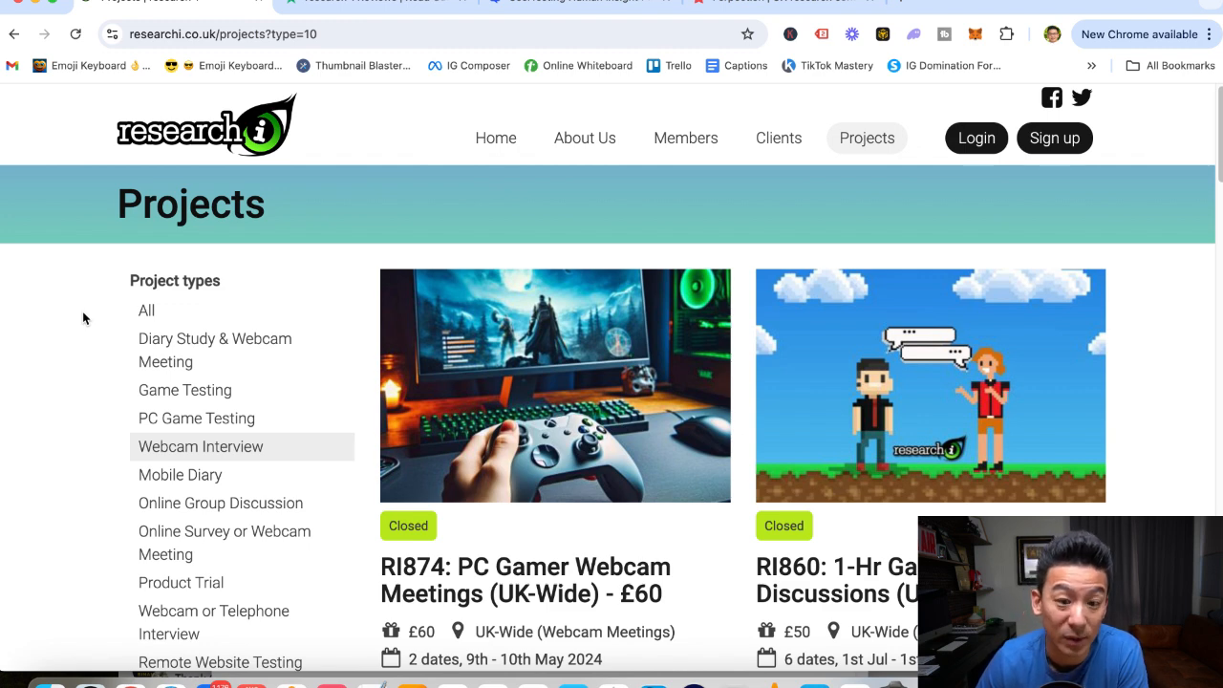
{"action": "mouse_move", "coordinate": [589, 325]}
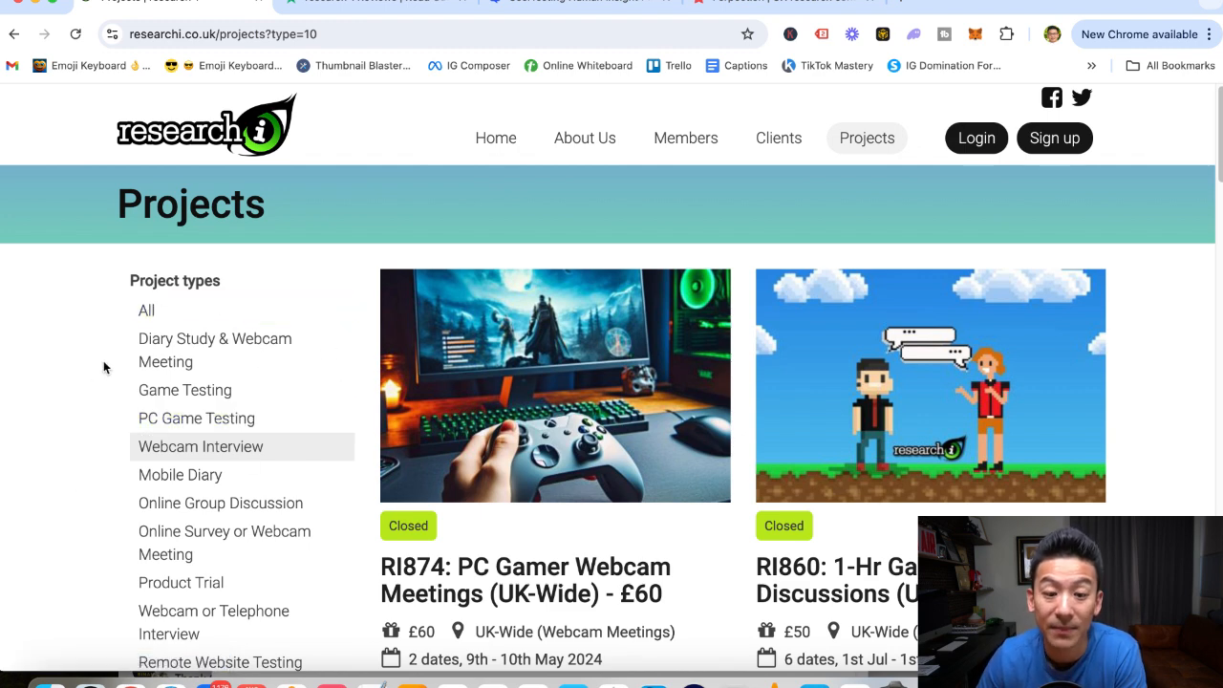
{"action": "mouse_move", "coordinate": [439, 212]}
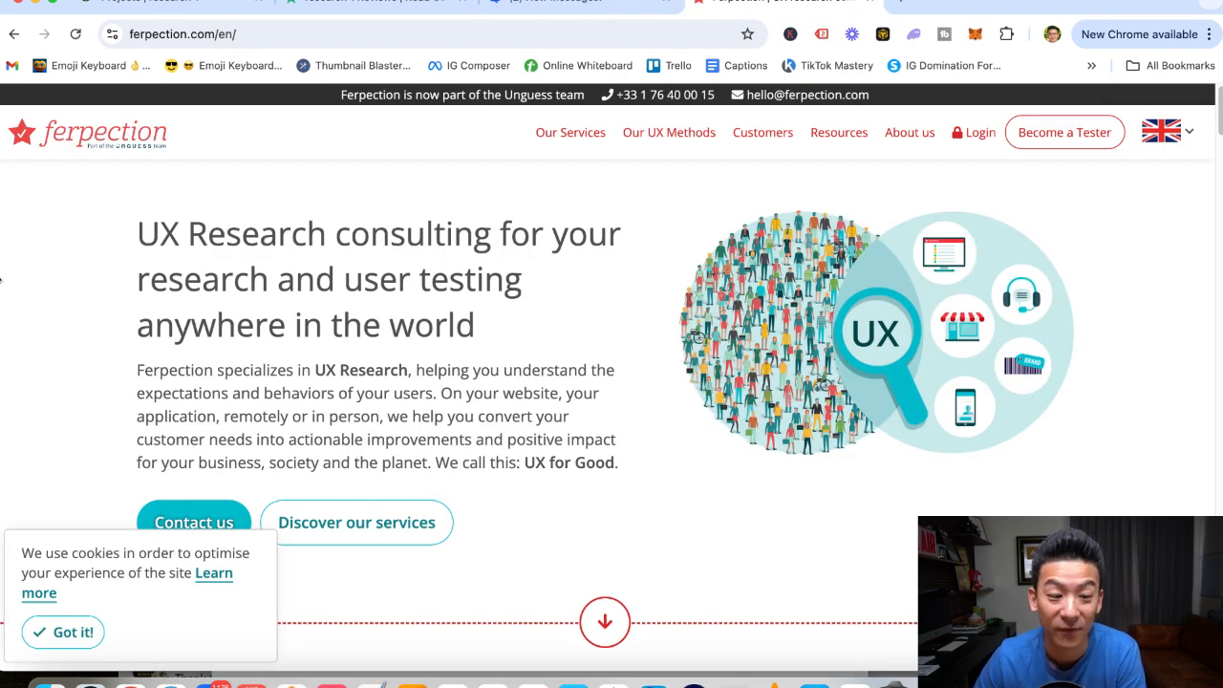
{"action": "mouse_move", "coordinate": [176, 256]}
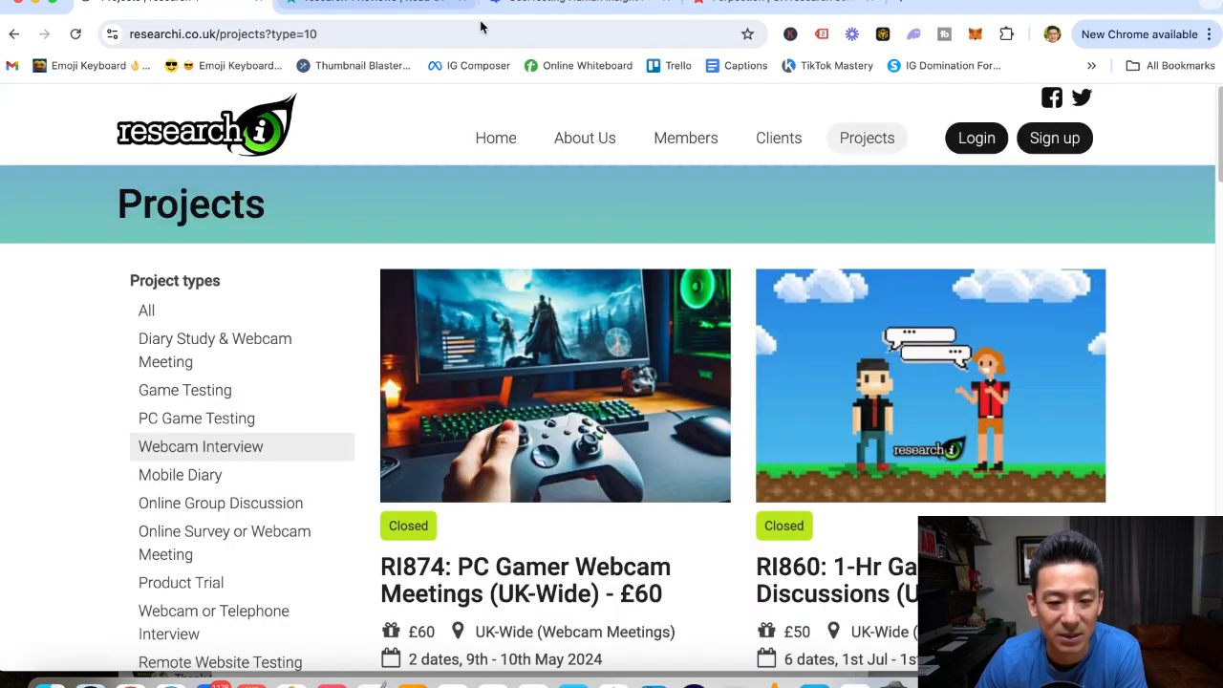
{"action": "mouse_move", "coordinate": [80, 340]}
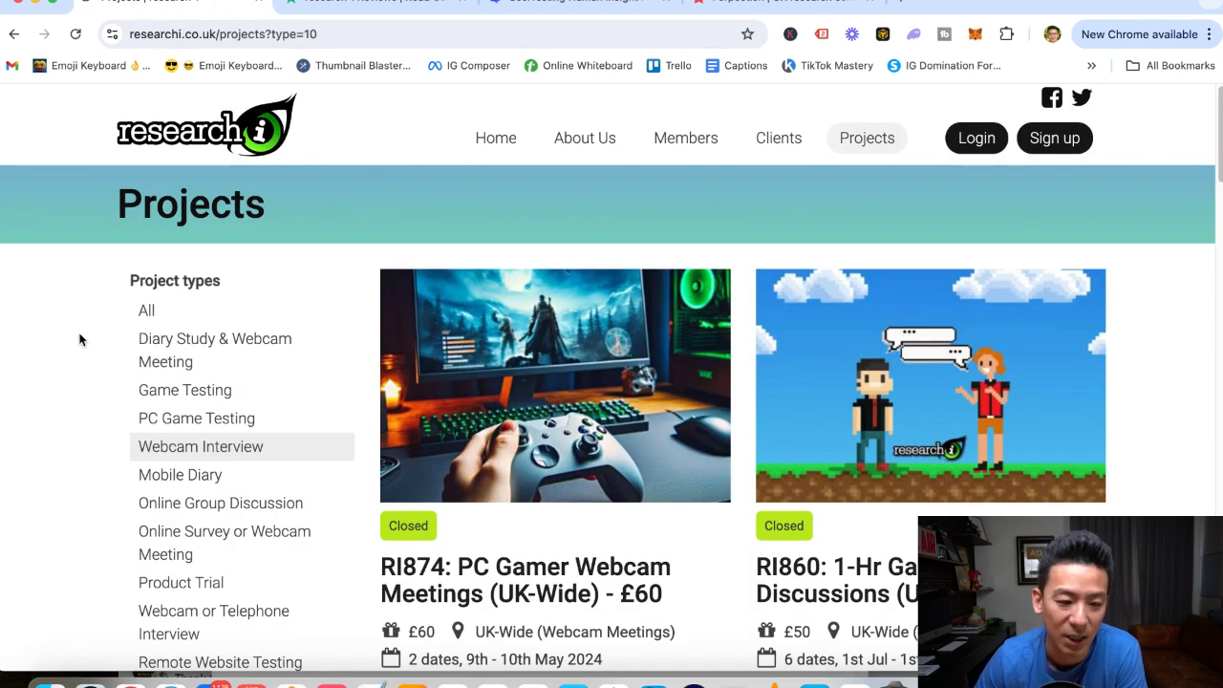
{"action": "mouse_move", "coordinate": [65, 334]}
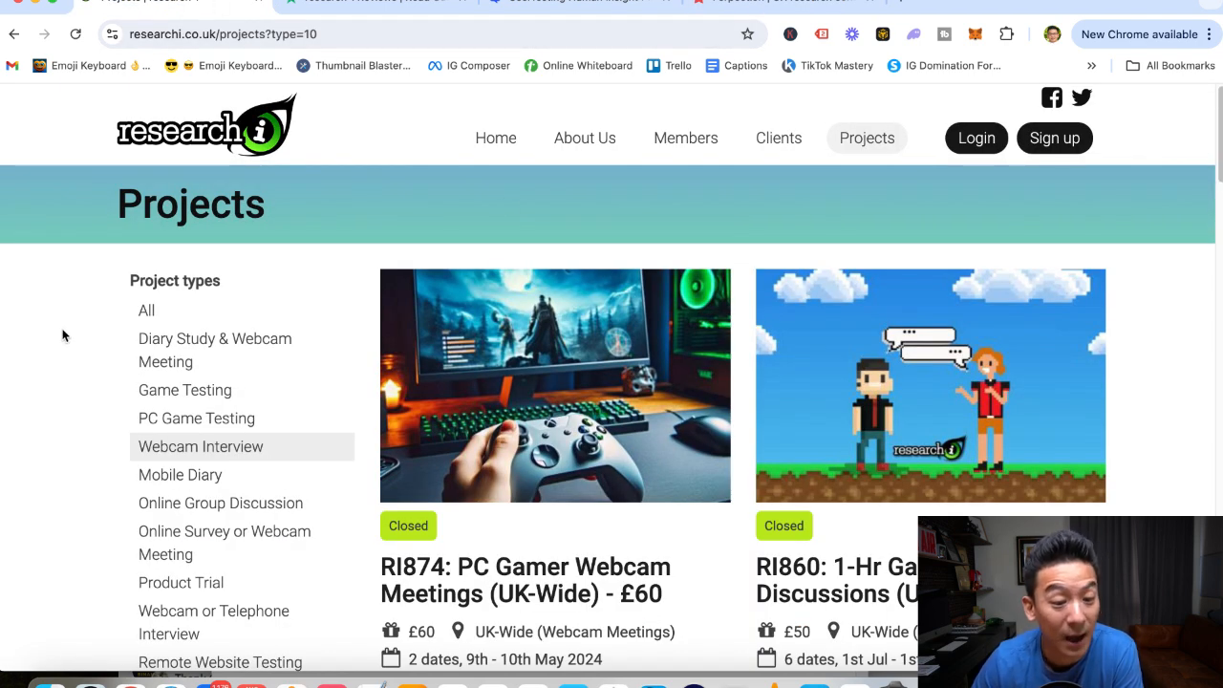